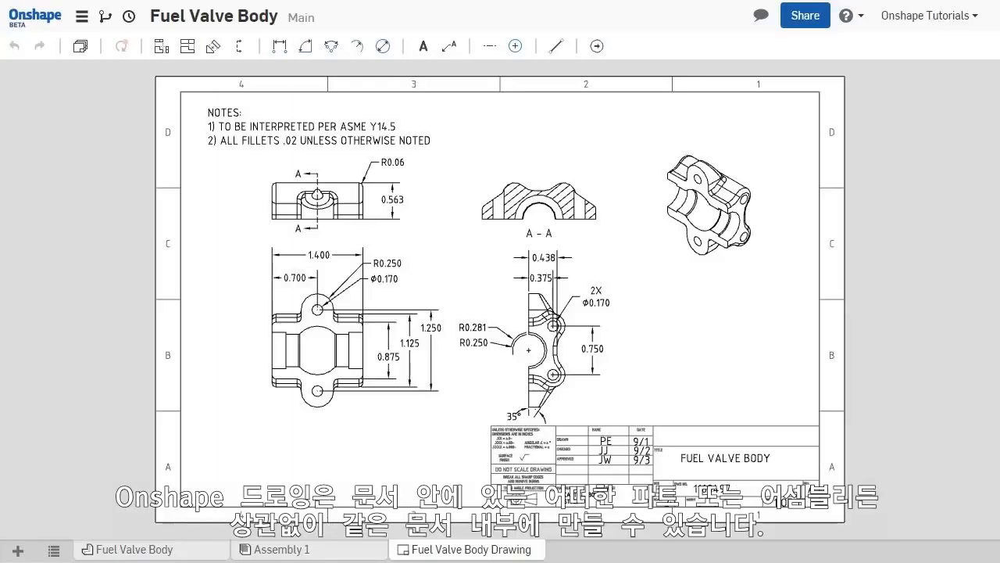
Step: Open the Fuel Valve Body part studio and start creating a new drawing
click(466, 548)
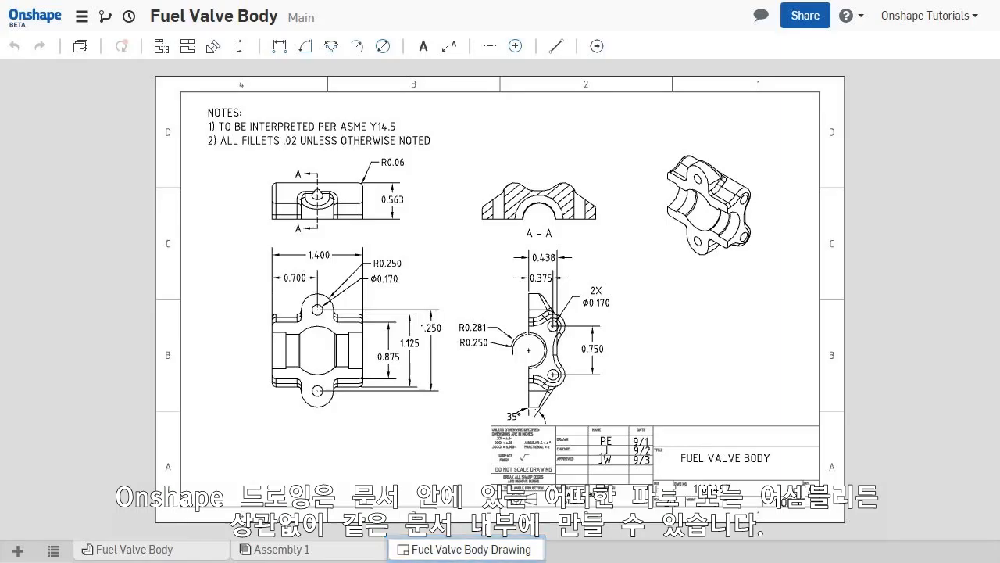
click(133, 548)
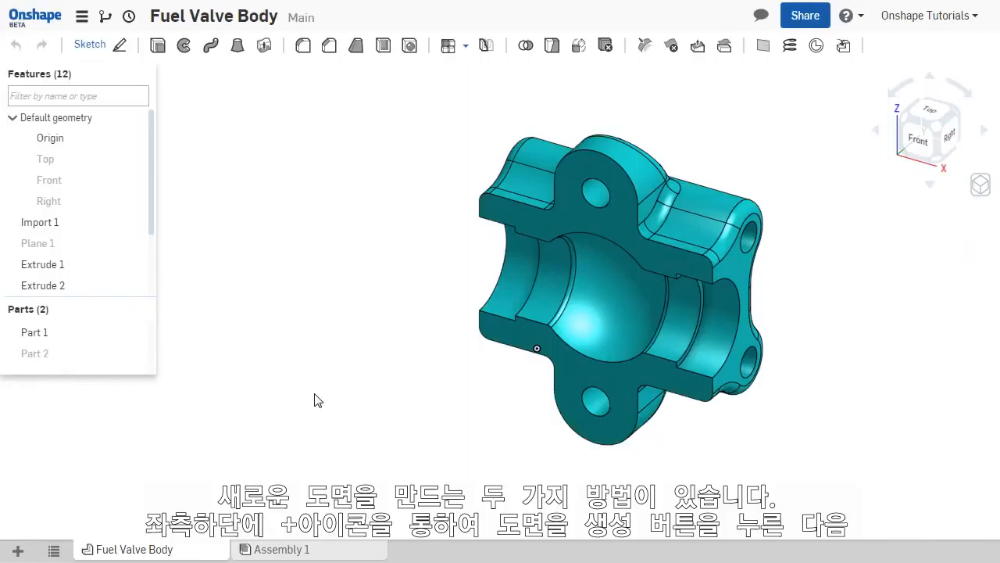
mouse_move(311, 405)
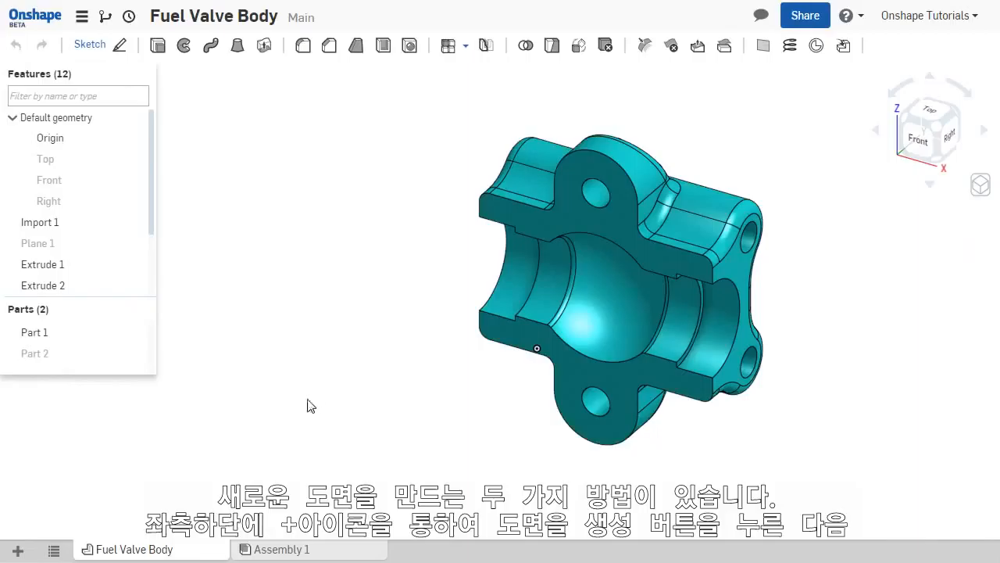
mouse_move(17, 551)
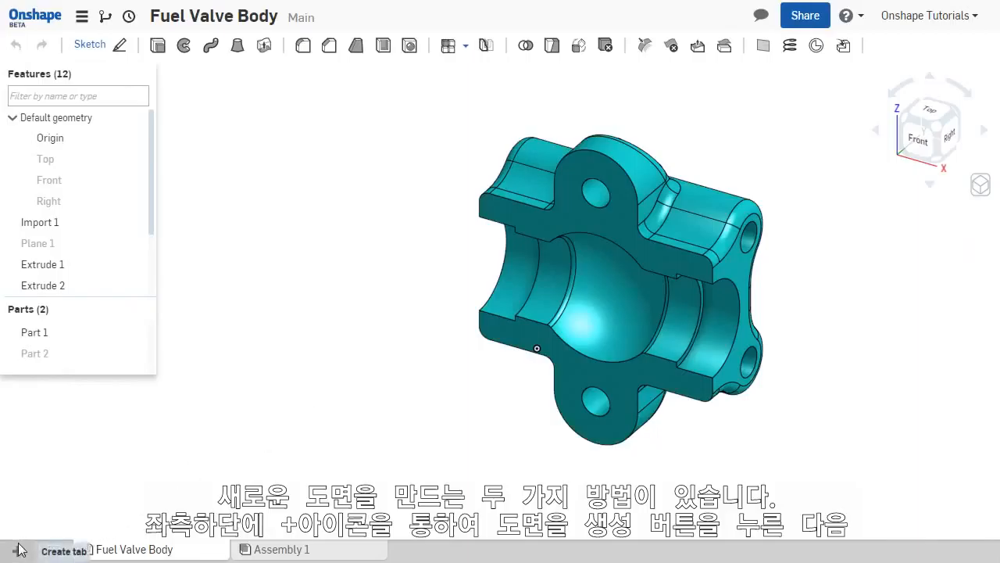
click(17, 551)
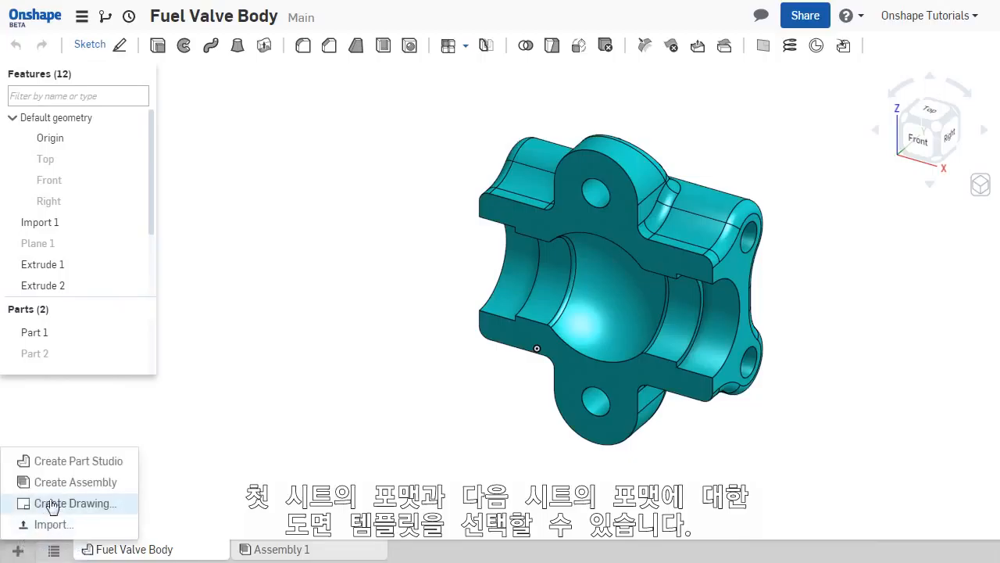
click(75, 503)
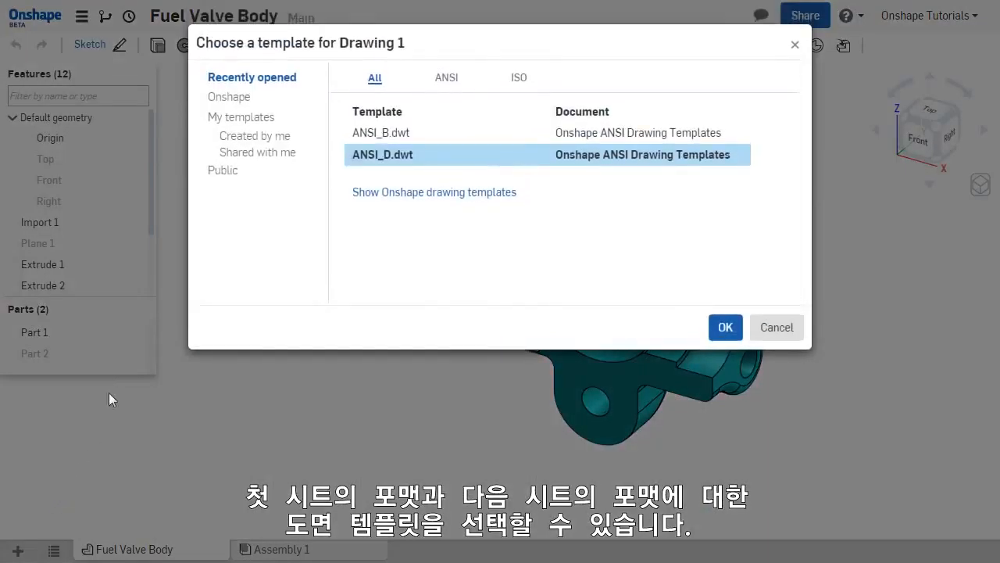
Step: Create the drawing from Onshape's ANSI_C template
click(230, 97)
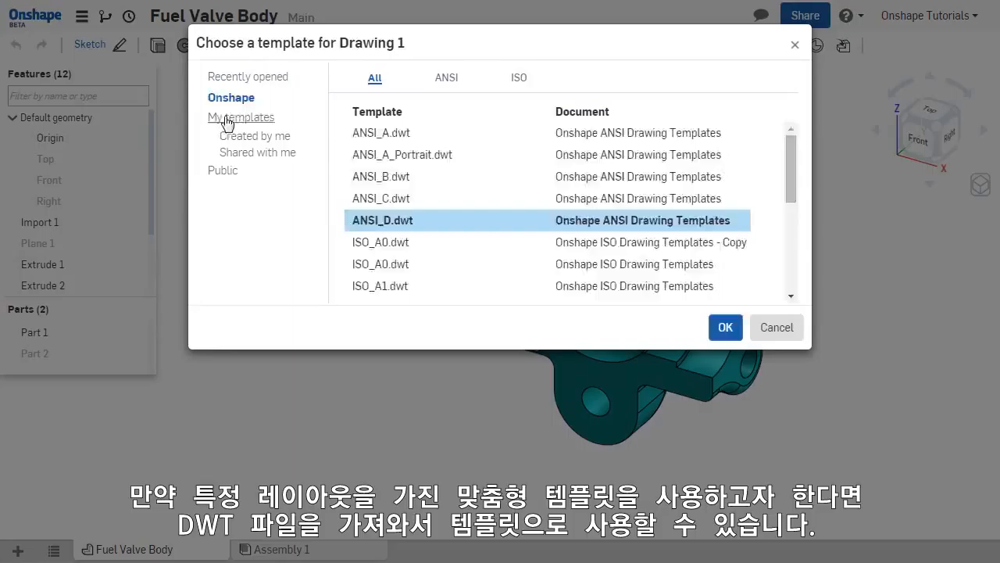
click(242, 117)
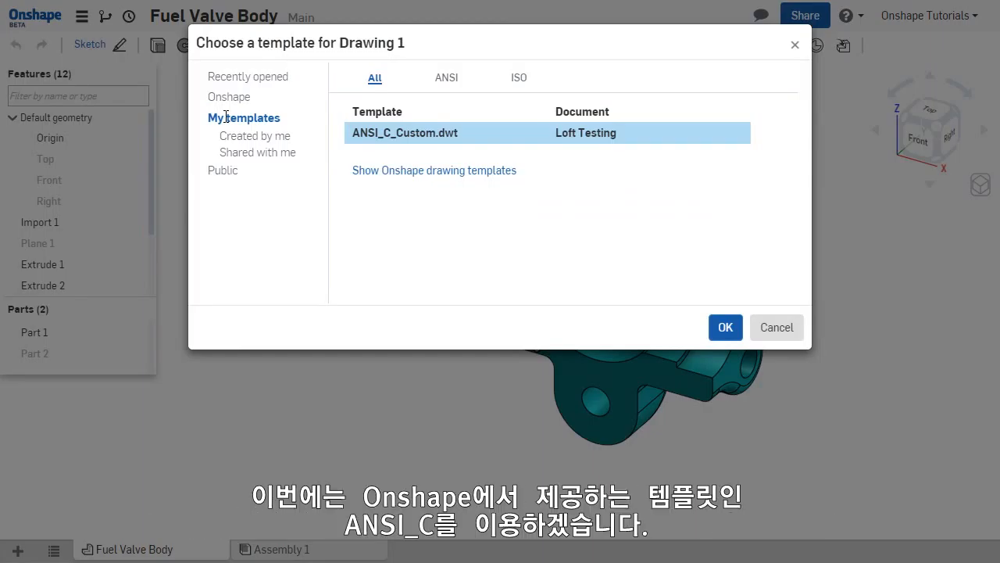
click(229, 97)
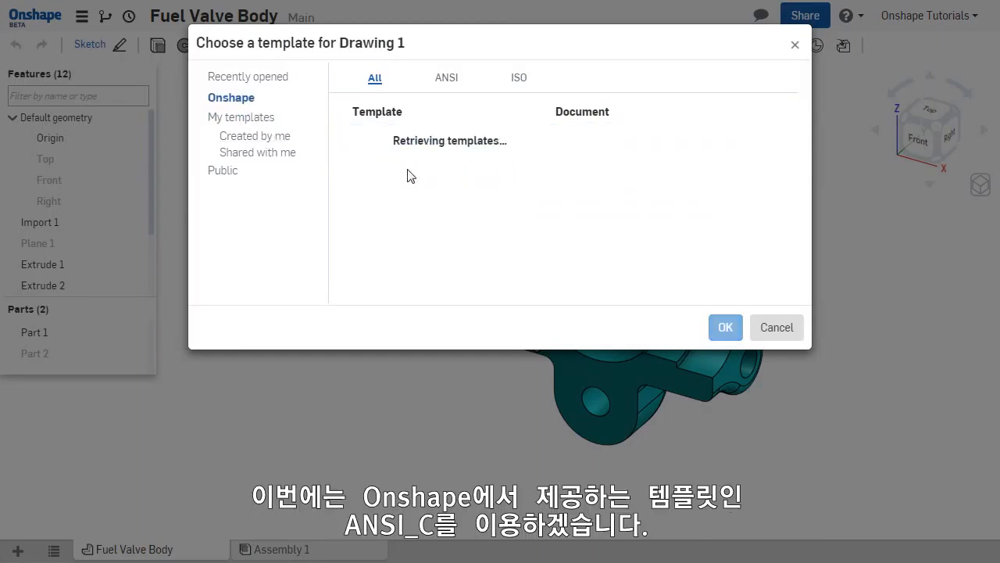
click(383, 197)
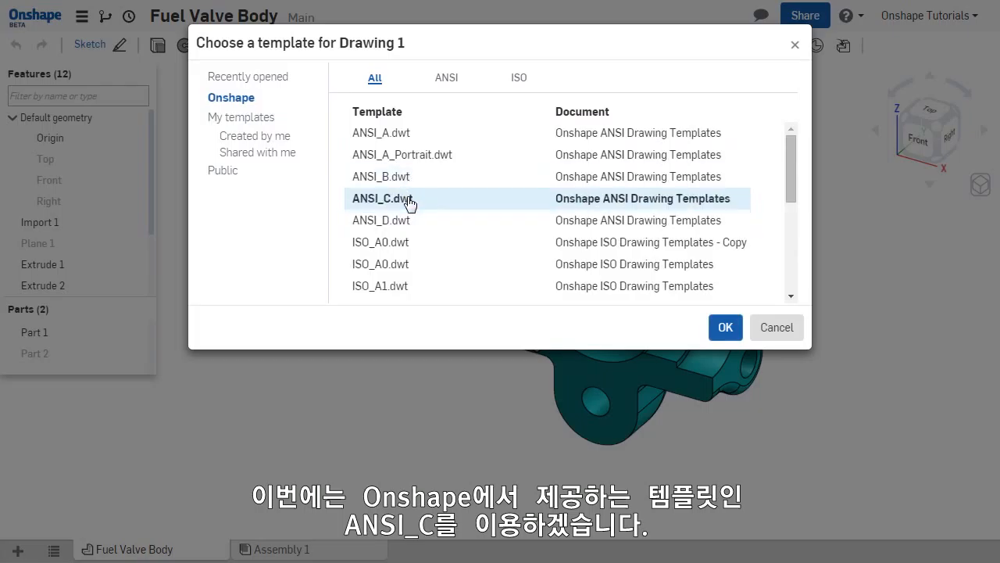
click(725, 327)
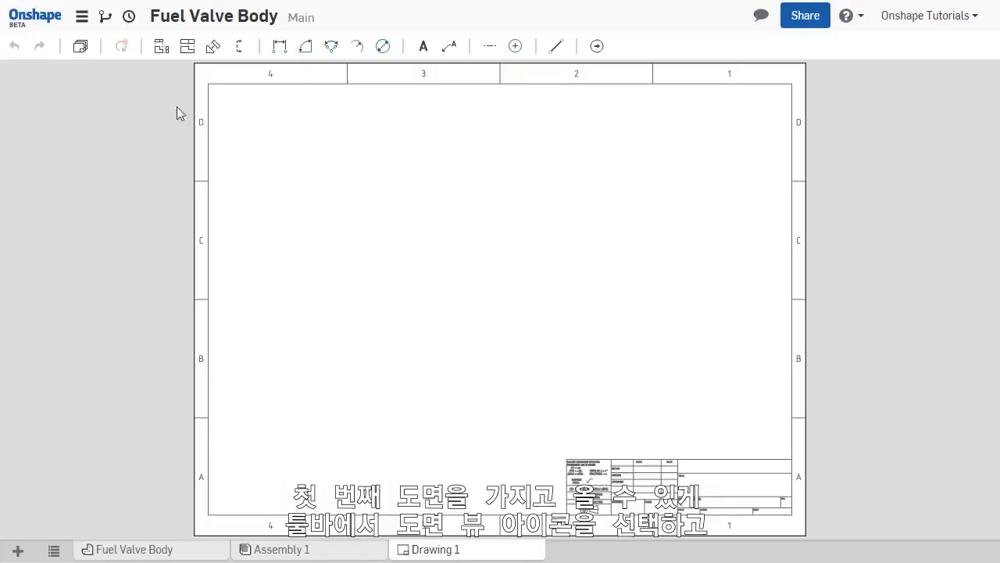
Step: Insert a Front-oriented drawing view of Fuel Valve Body Part 1
click(161, 46)
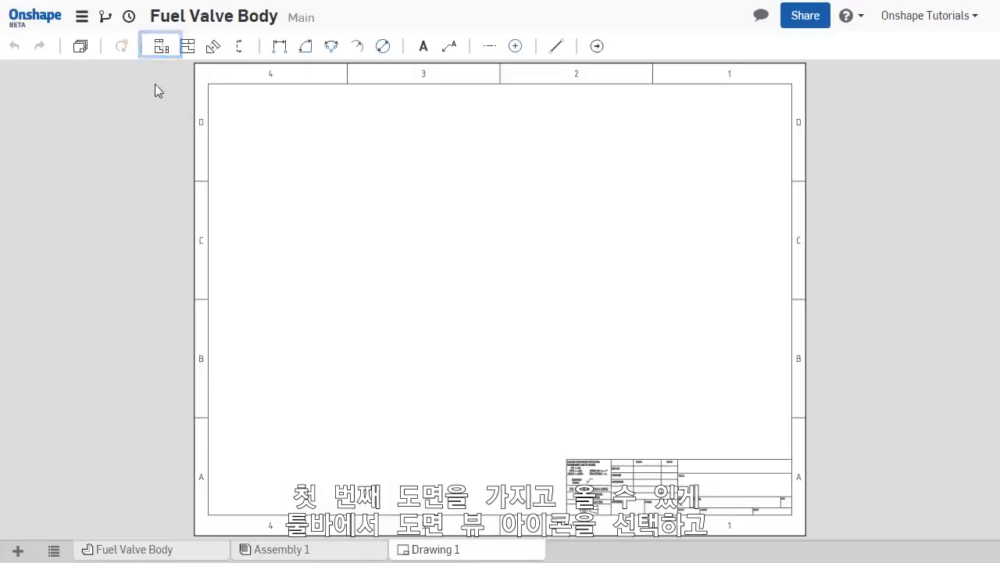
click(160, 46)
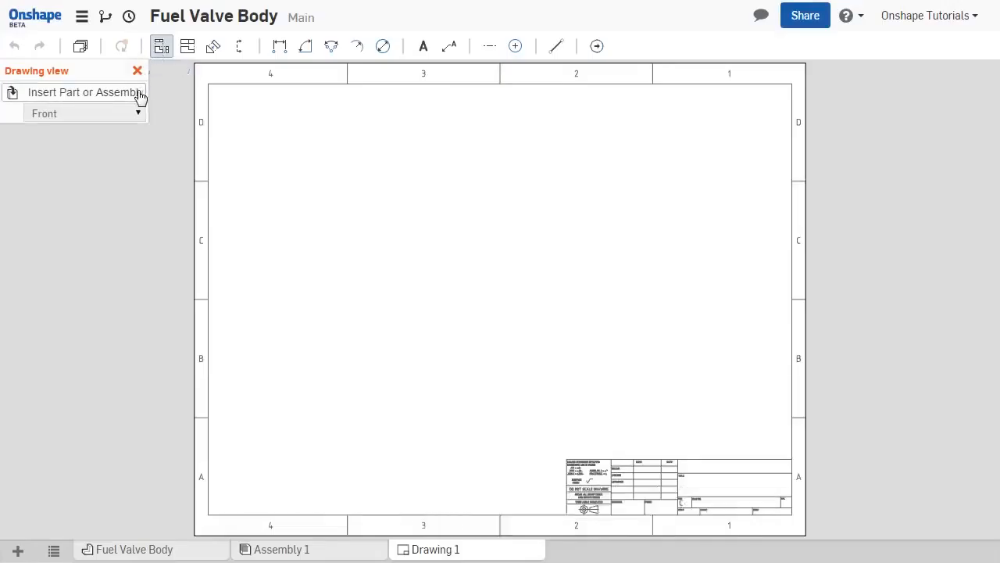
click(85, 92)
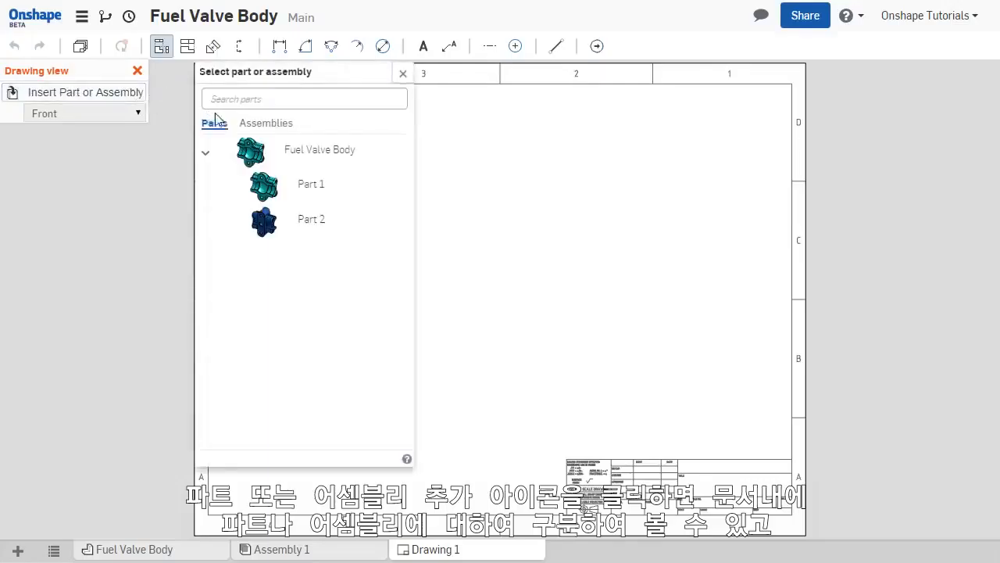
click(265, 122)
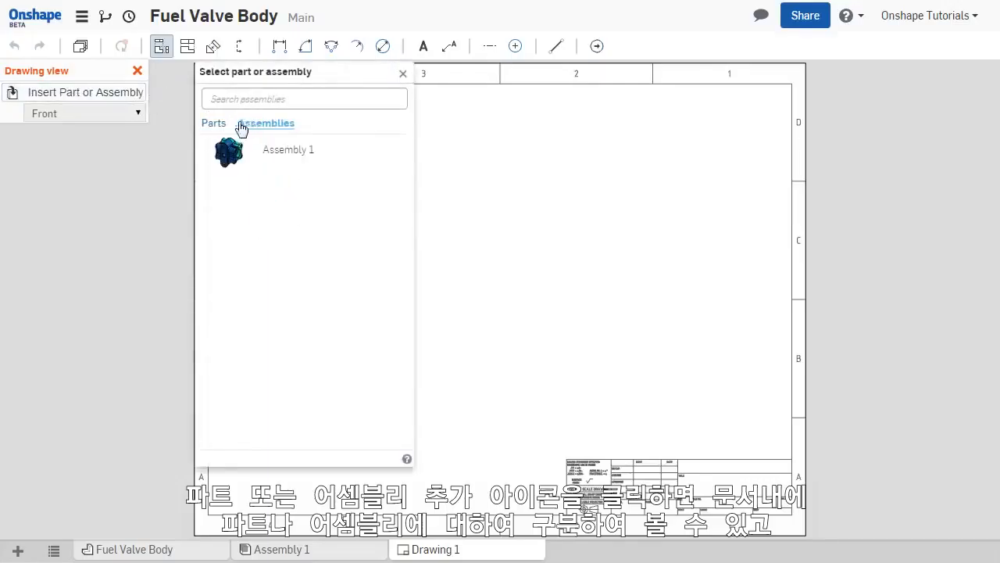
click(213, 123)
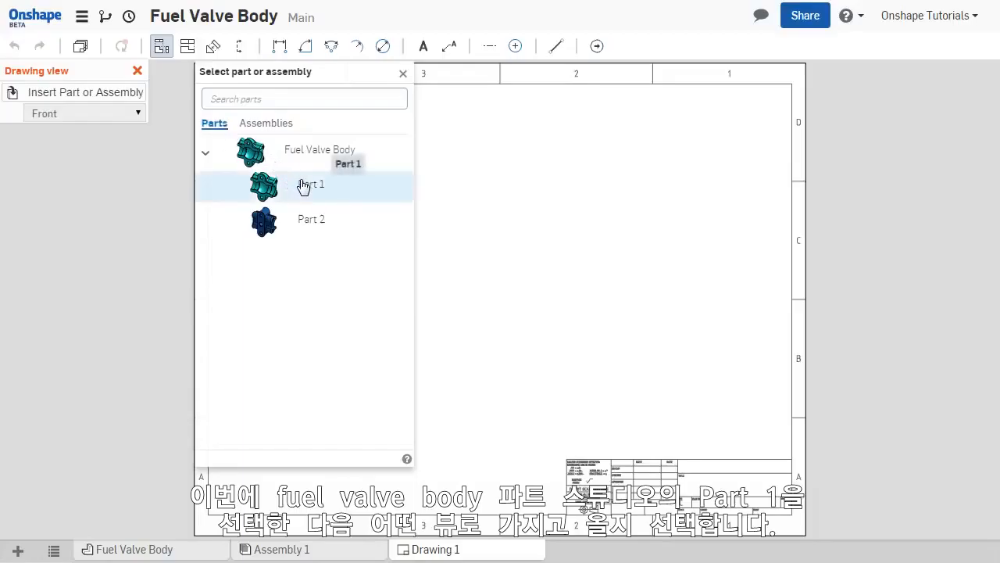
click(311, 184)
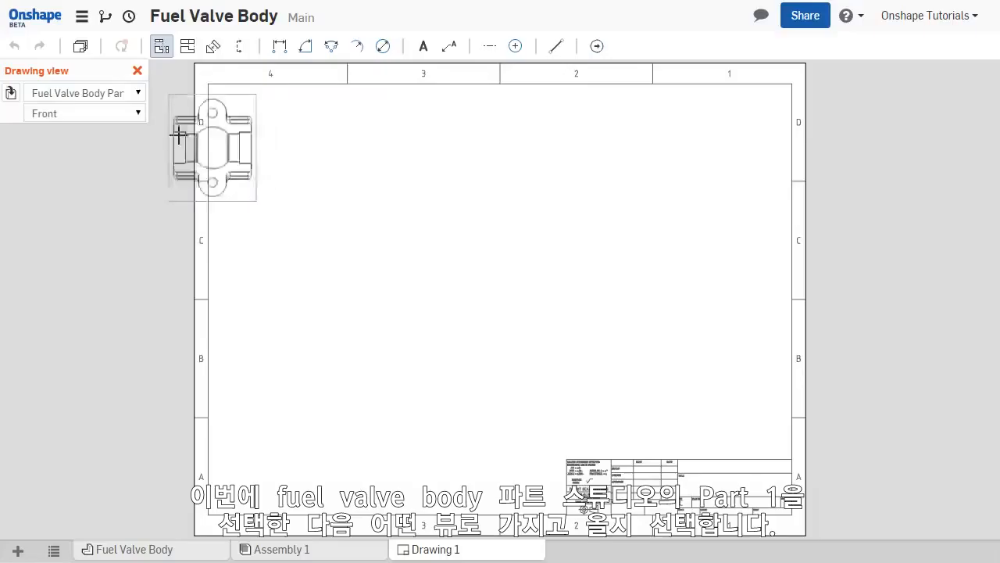
click(85, 113)
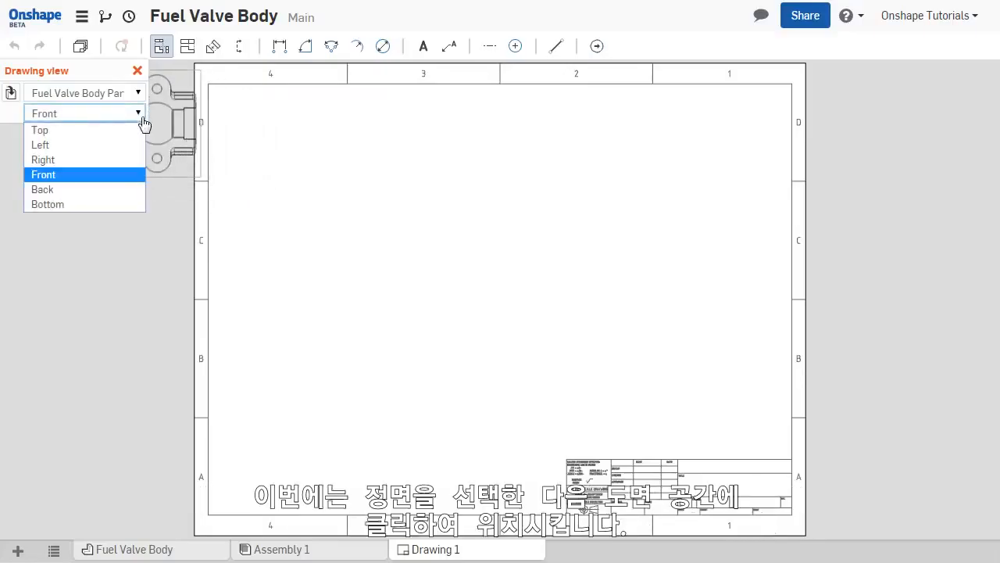
click(279, 302)
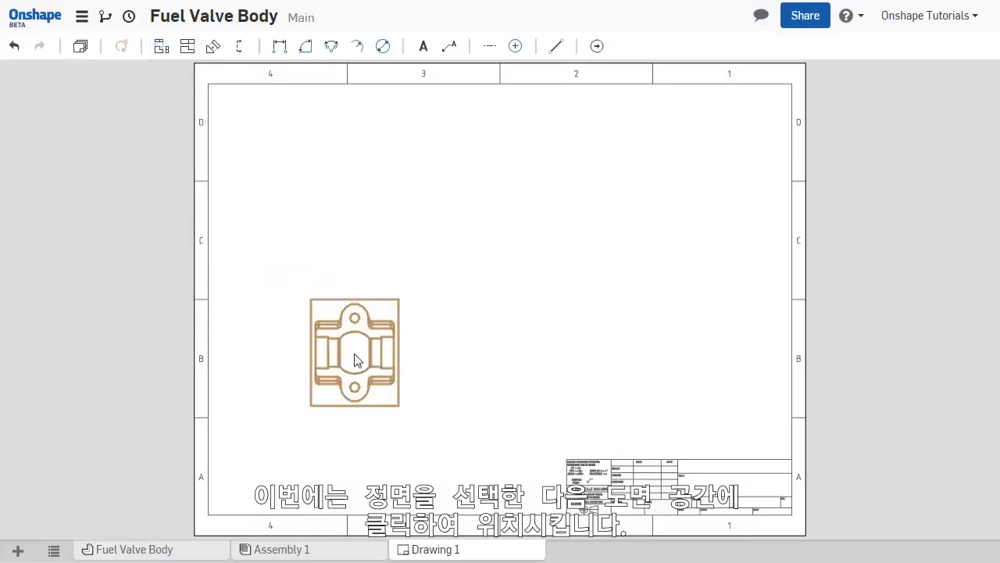
Step: Place the front view, then project top, right-side and isometric views from it
click(187, 46)
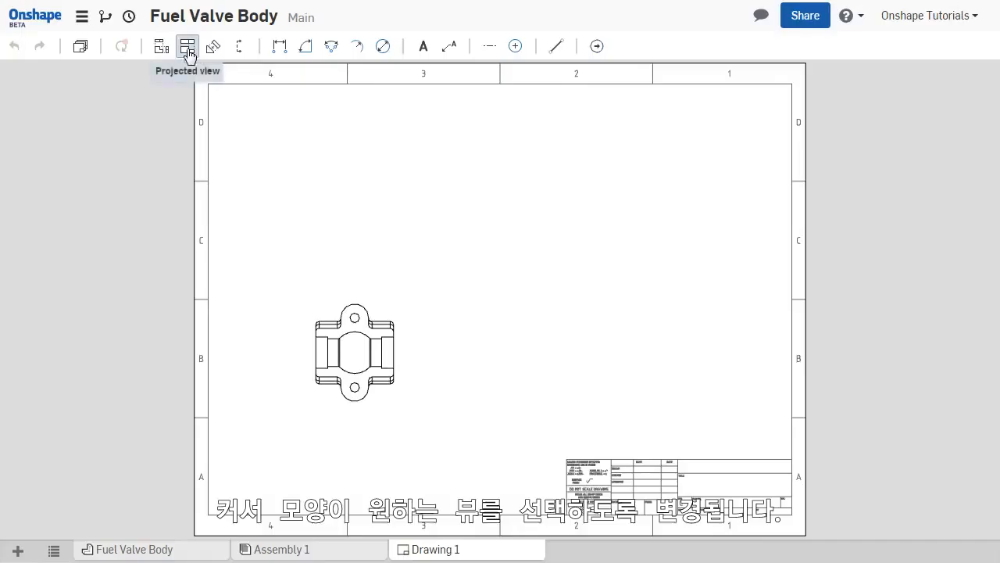
click(187, 46)
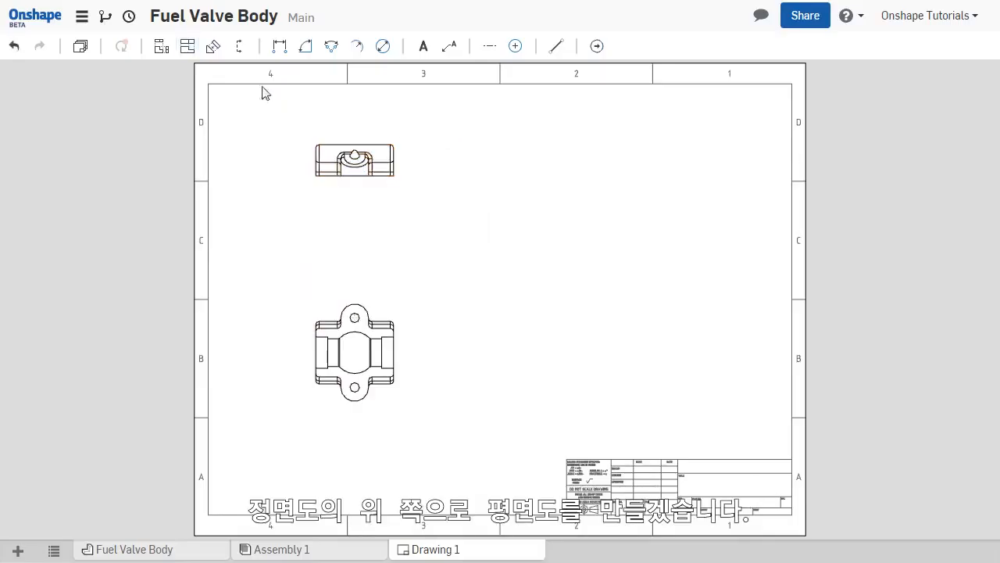
click(354, 352)
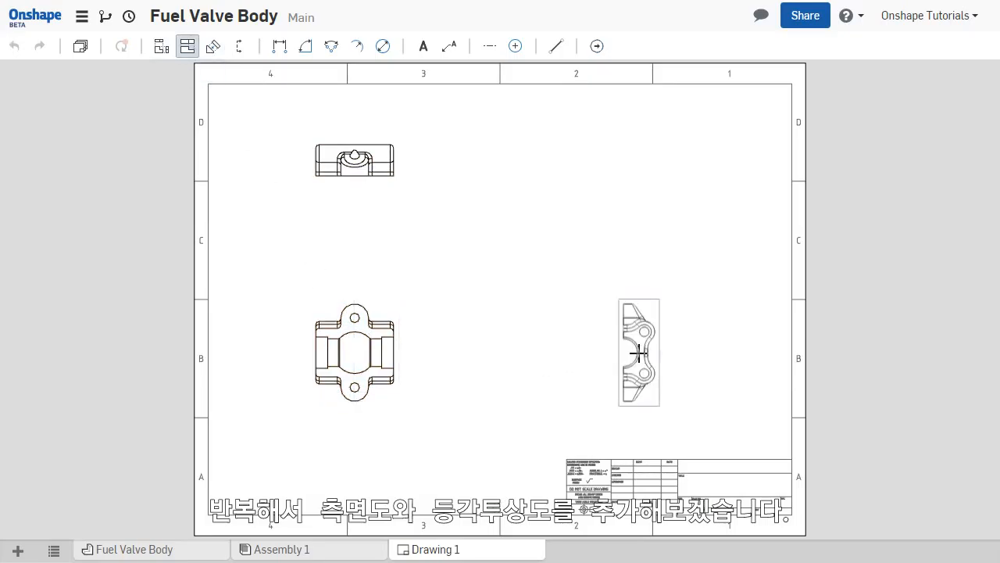
click(354, 351)
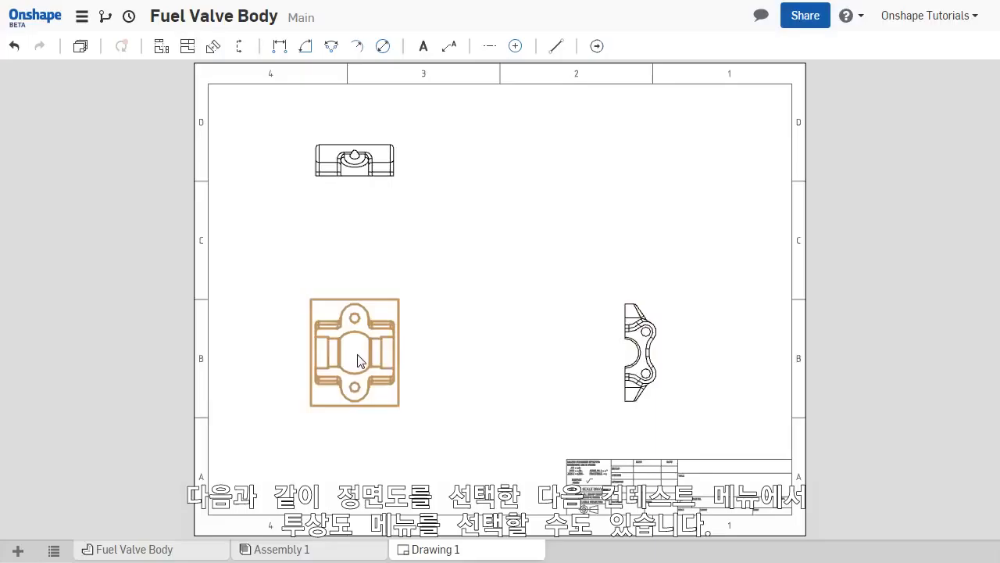
right_click(356, 359)
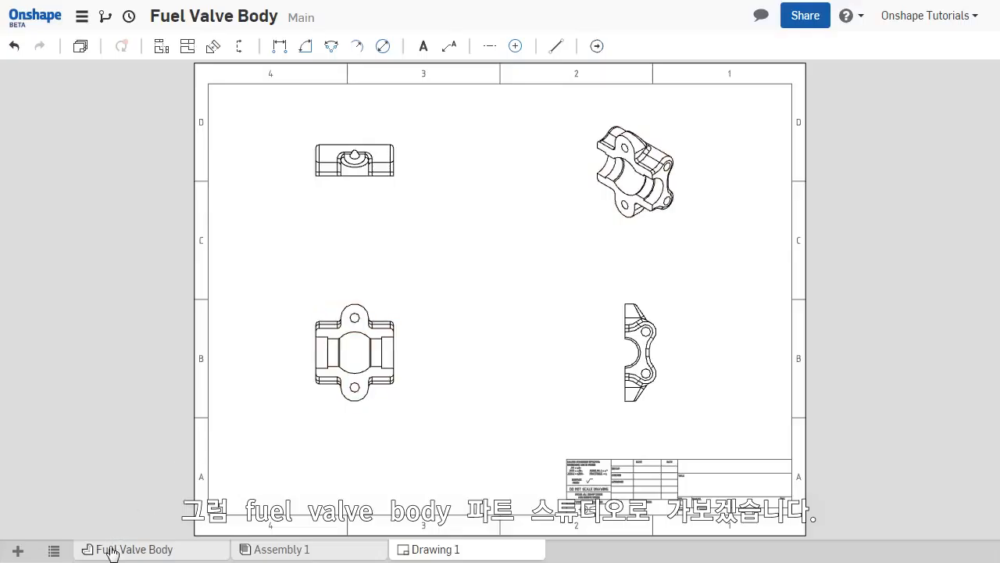
Step: Create an ANSI_C drawing of Part 1 from the Fuel Valve Body part studio
click(133, 549)
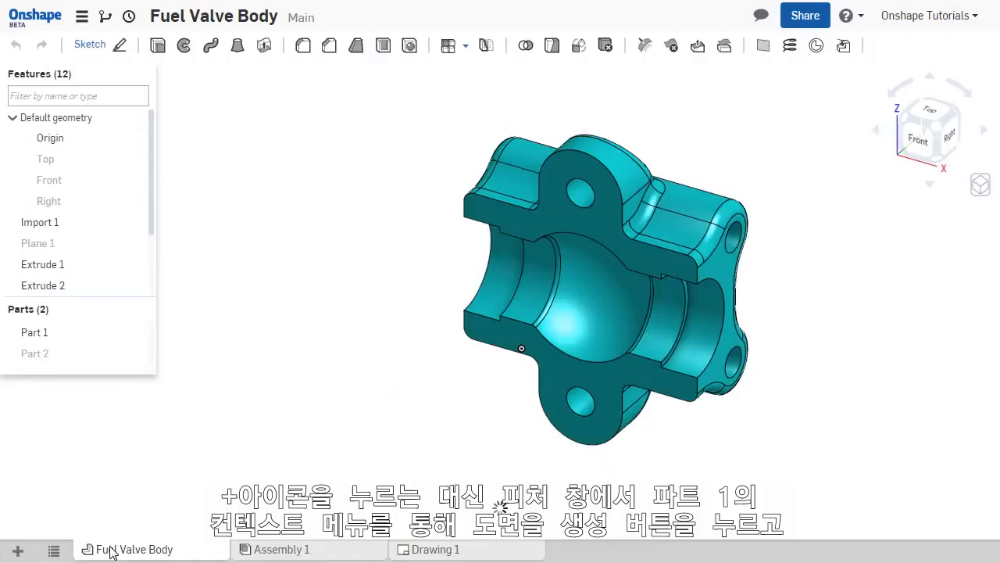
mouse_move(100, 477)
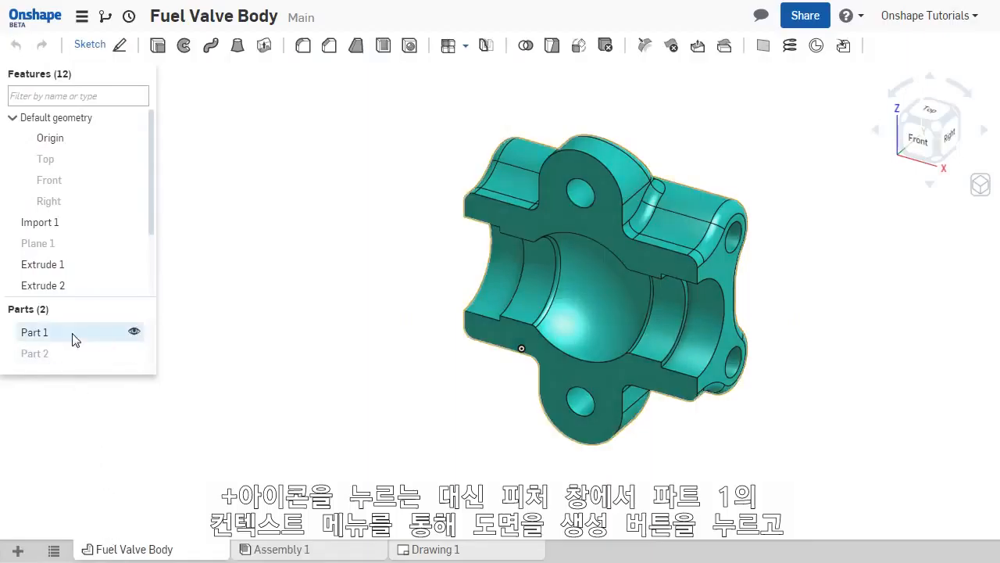
right_click(34, 332)
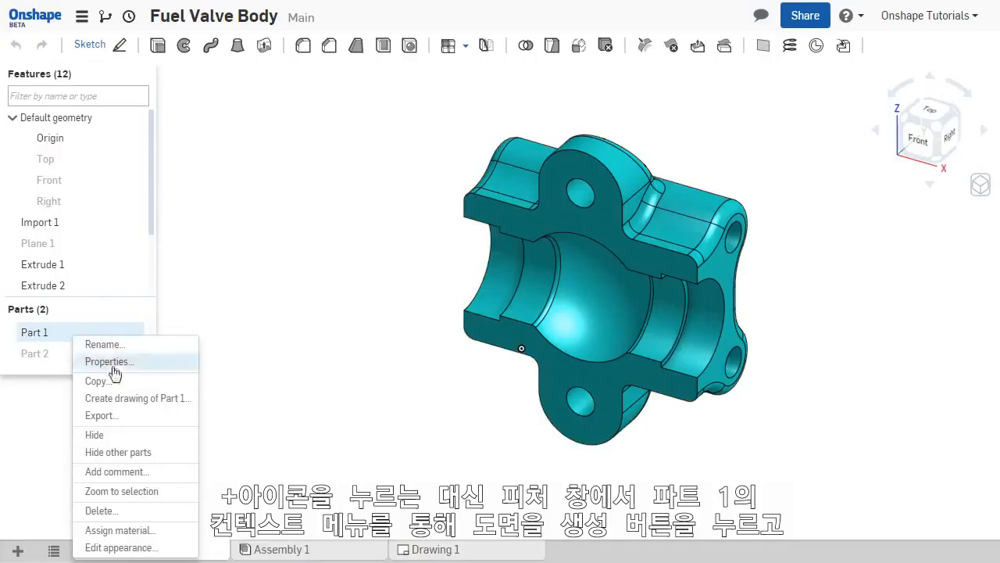
mouse_move(147, 403)
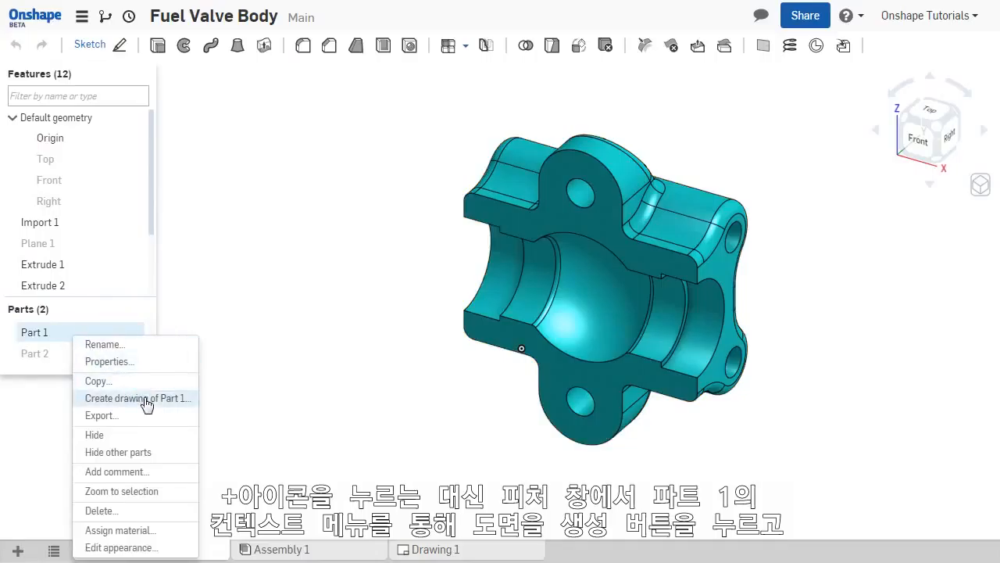
click(137, 398)
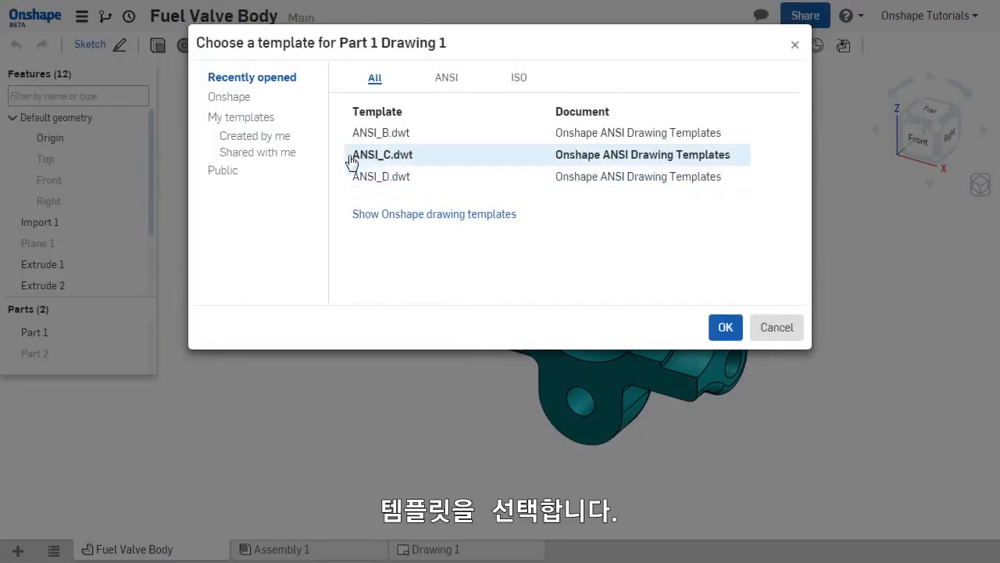
click(724, 327)
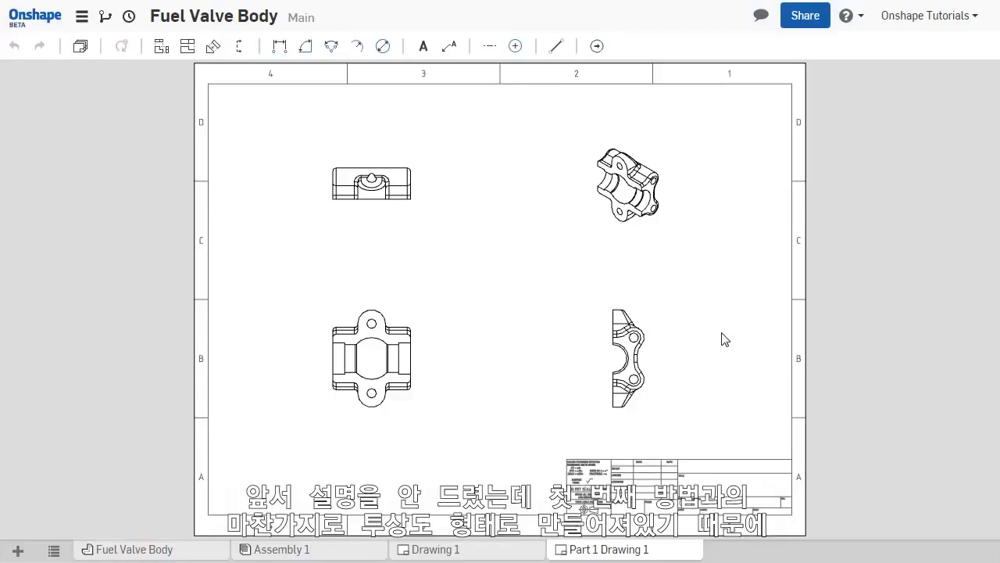
mouse_move(713, 339)
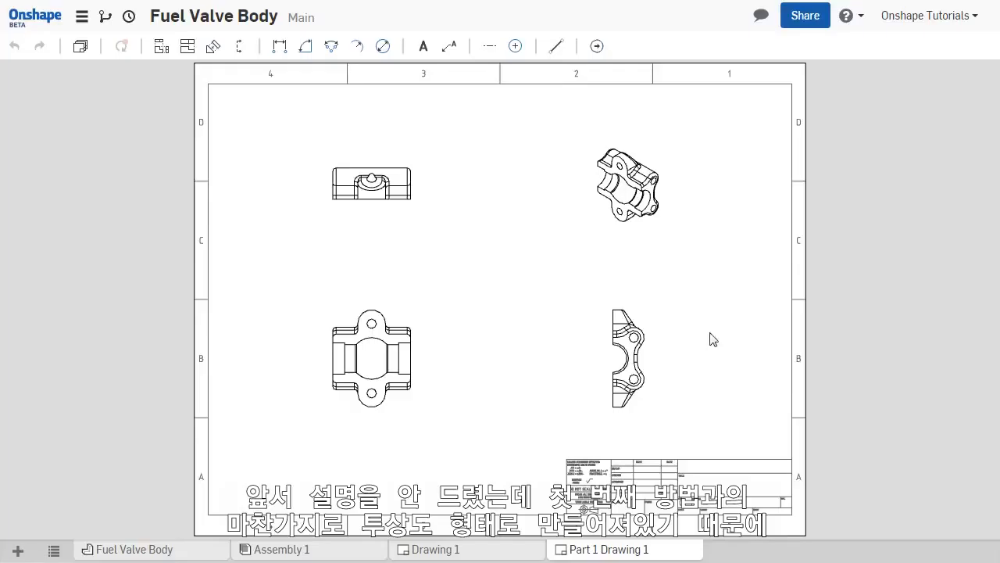
Step: Drag the front view left so the aligned top view follows
click(371, 358)
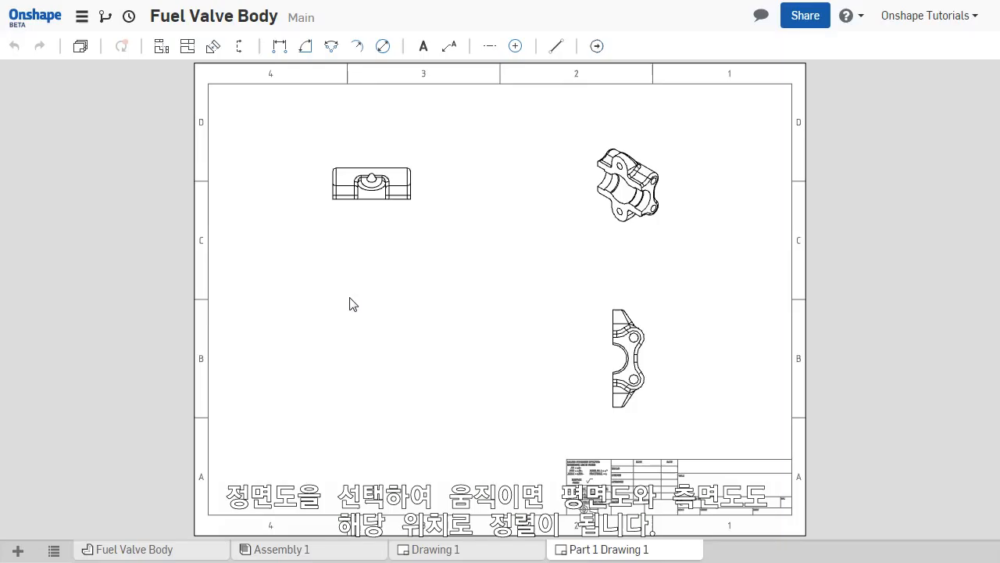
drag(371, 184, 343, 325)
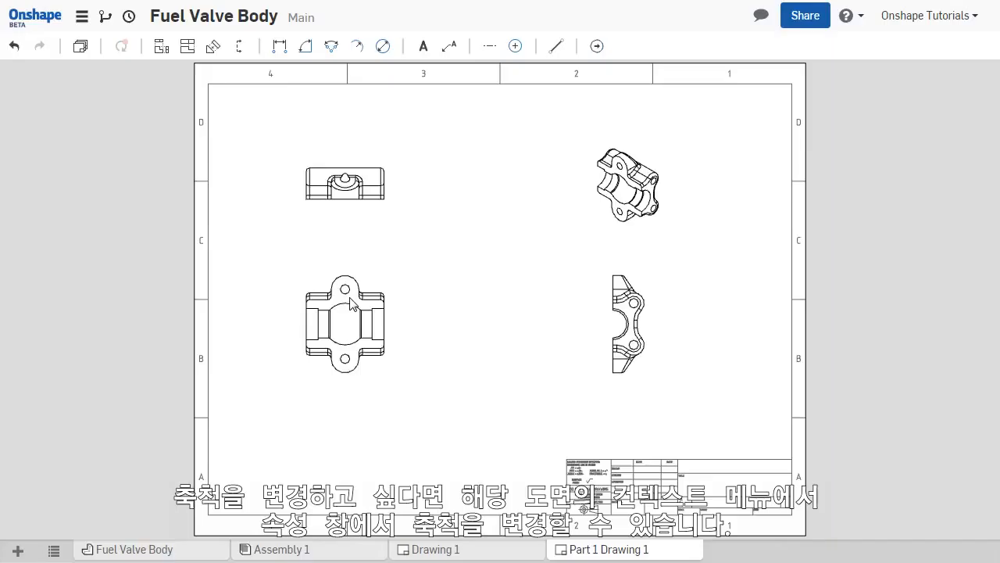
right_click(345, 324)
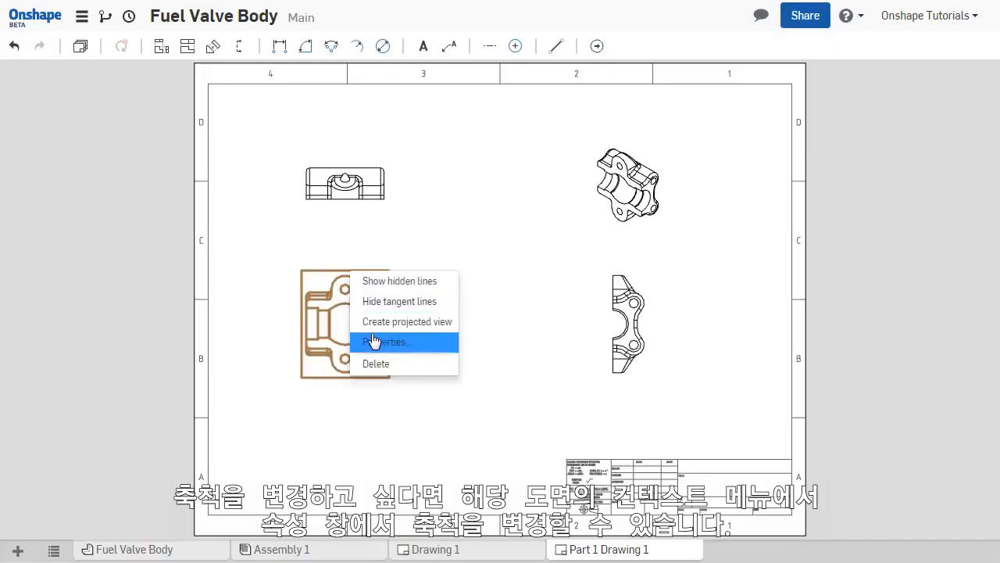
click(383, 342)
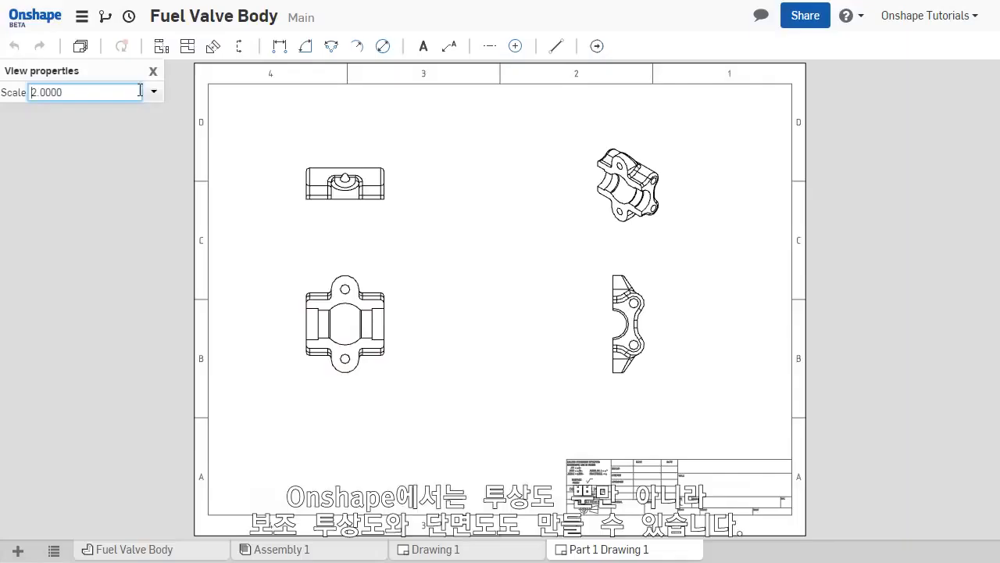
click(153, 71)
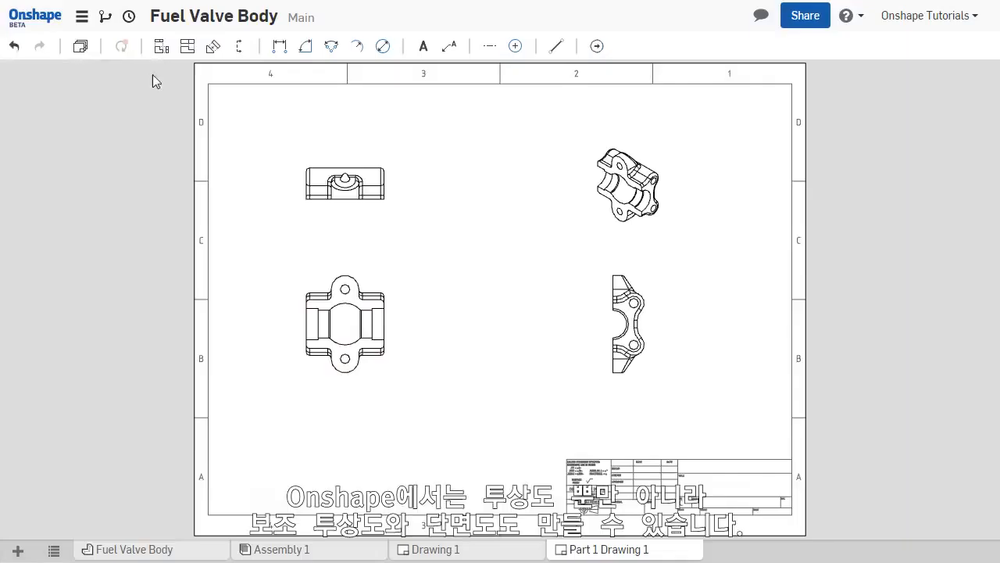
click(227, 47)
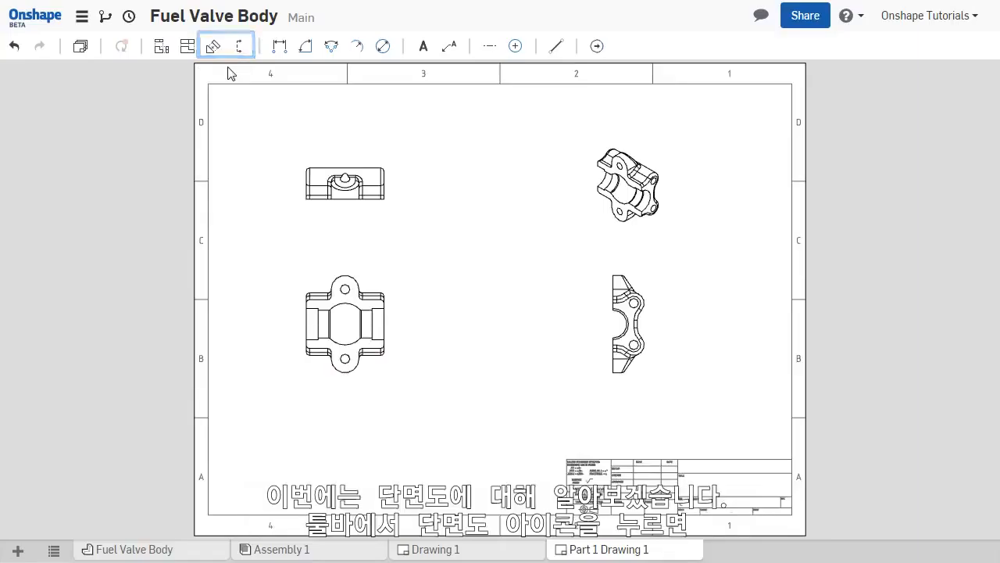
mouse_move(239, 46)
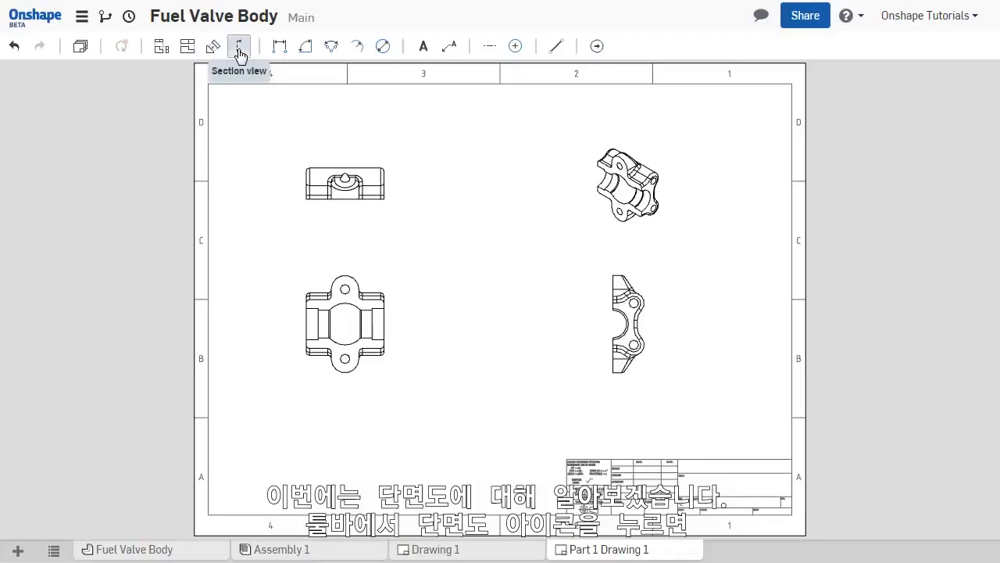
Step: Cut section A-A through the middle of the top view and place it
click(239, 47)
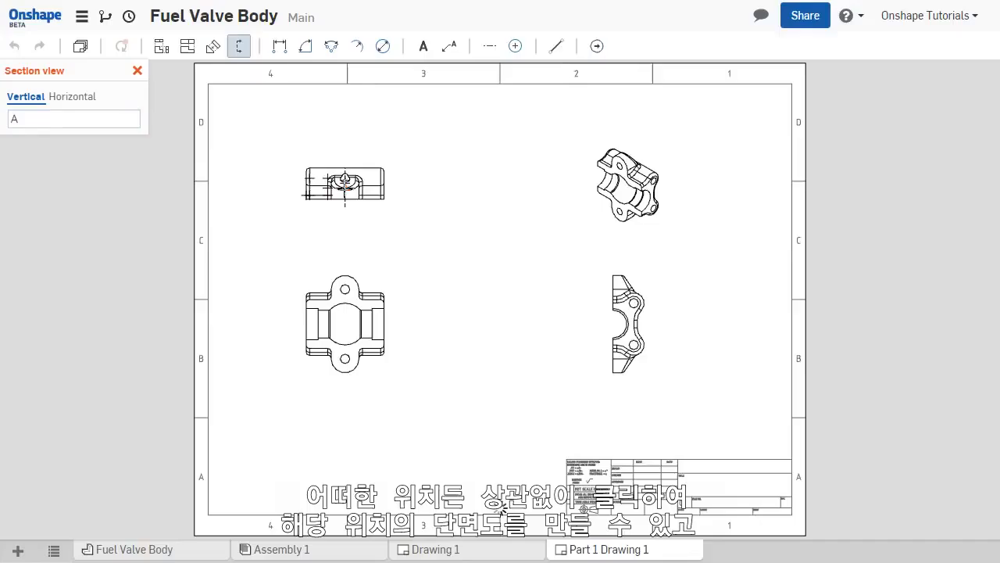
click(490, 184)
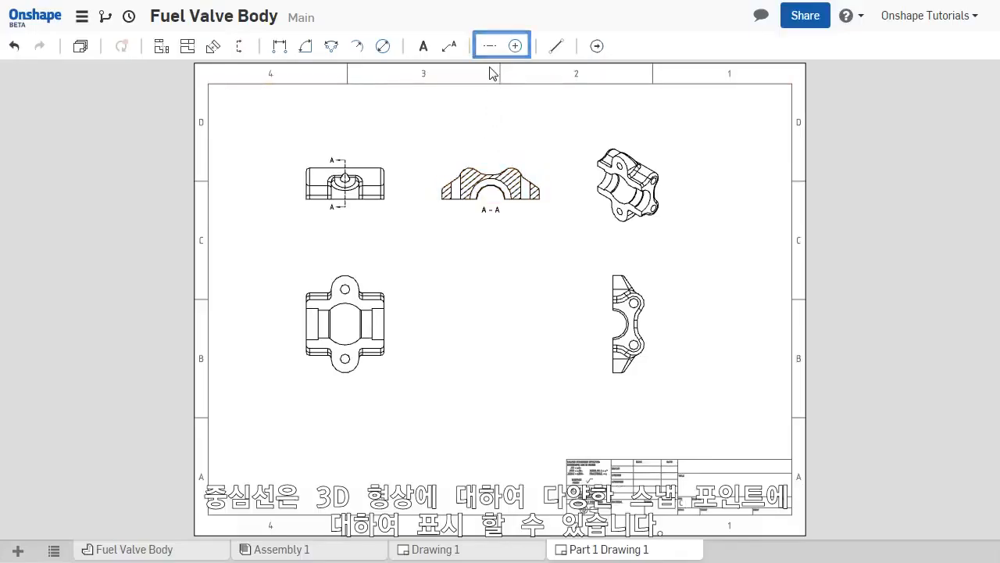
Step: Add a horizontal centerline between the front view's parallel edges
click(489, 45)
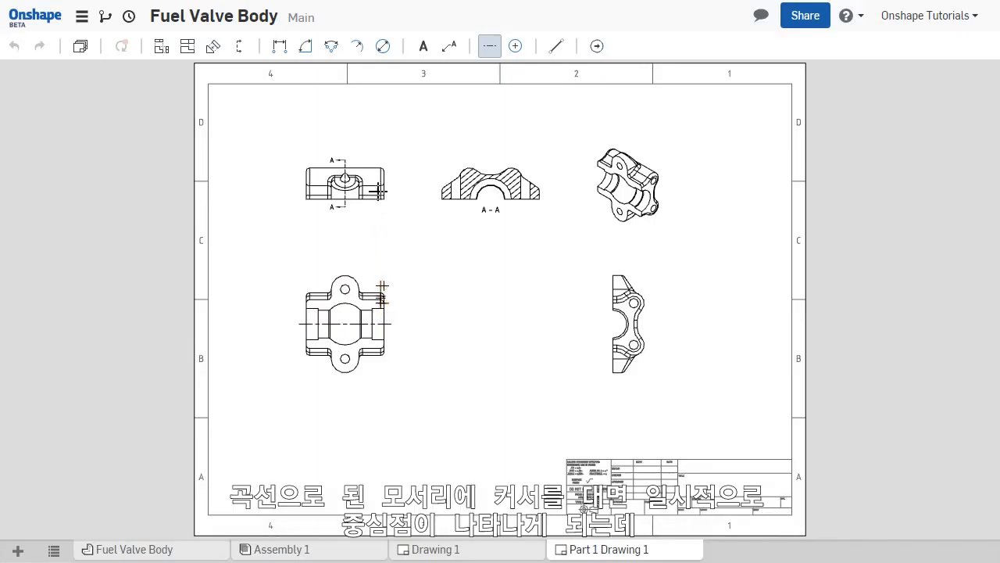
mouse_move(379, 161)
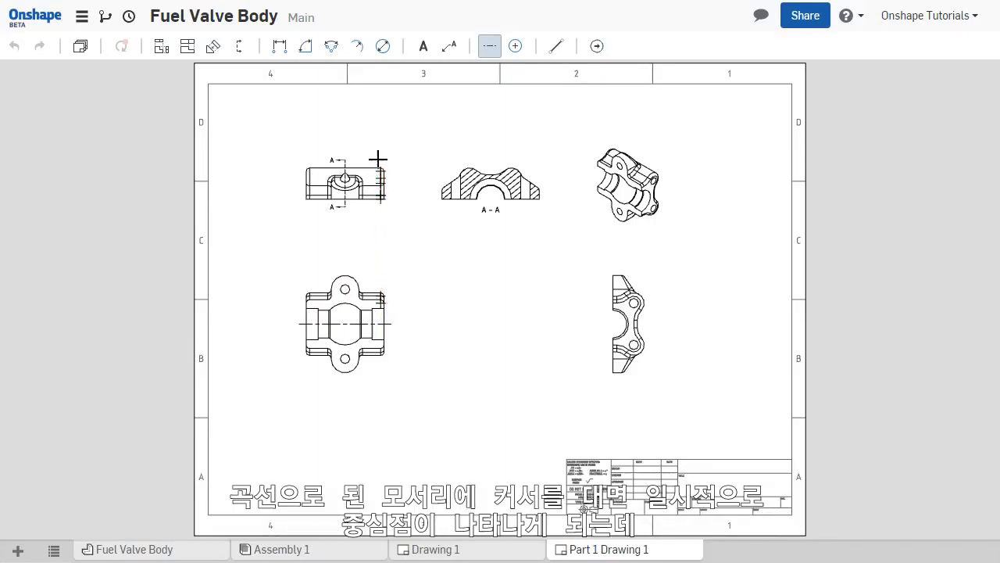
click(377, 182)
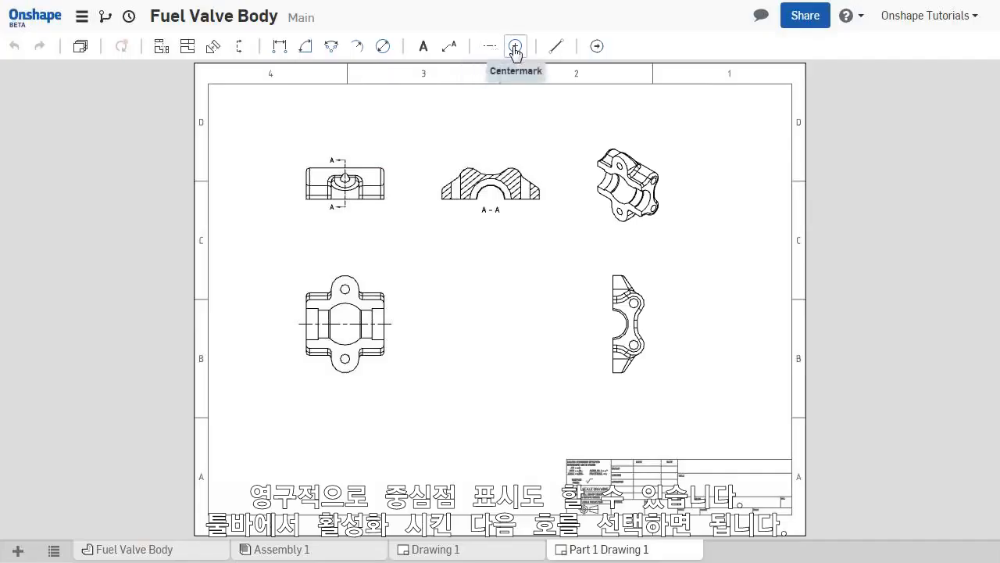
Step: Add centermarks to the holes and arc in the right view
click(515, 46)
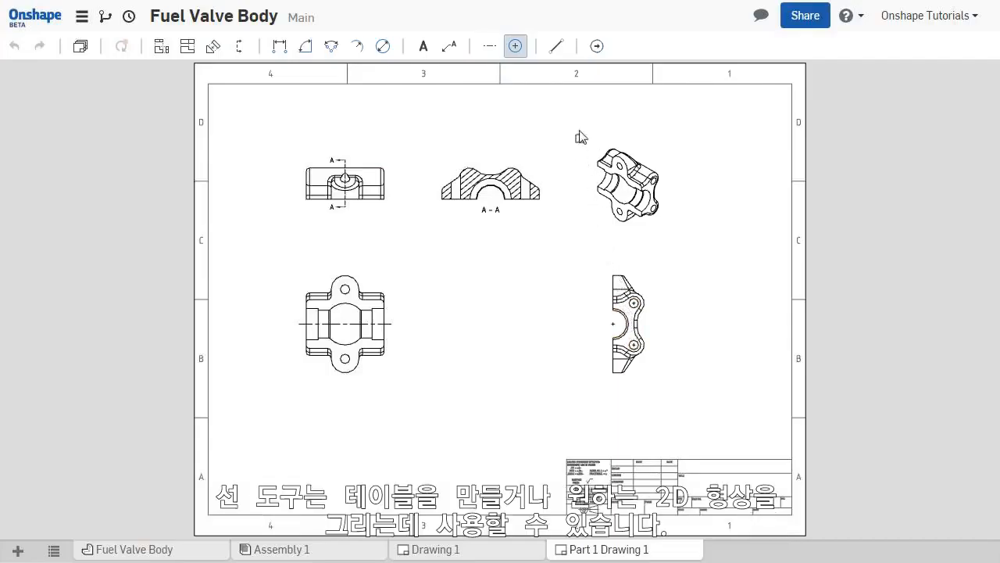
click(555, 45)
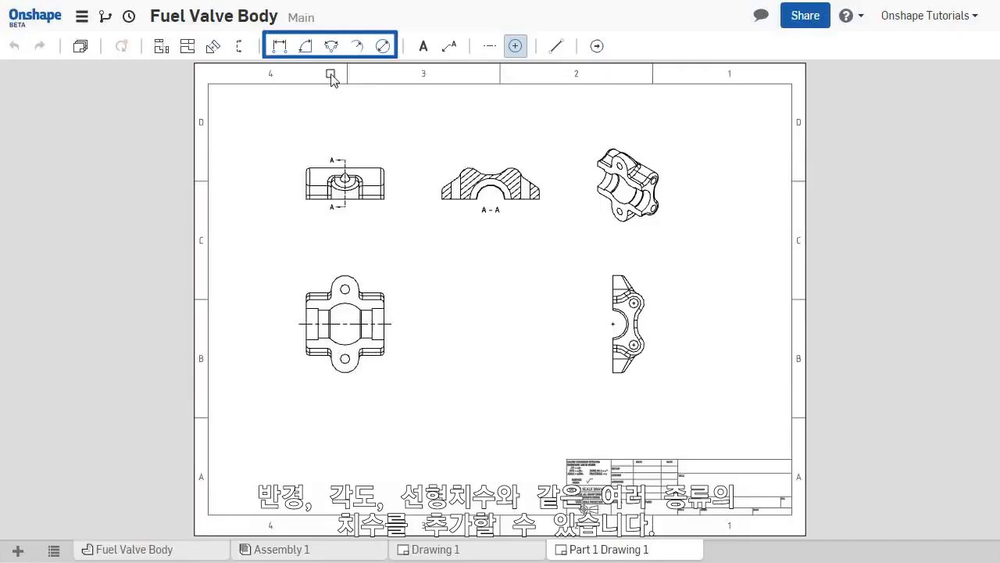
mouse_move(331, 45)
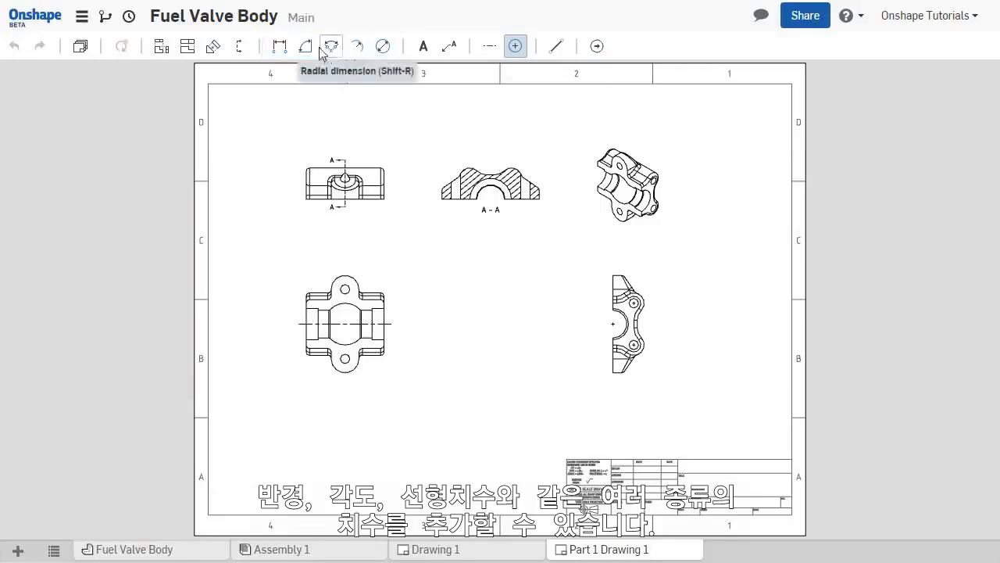
mouse_move(279, 46)
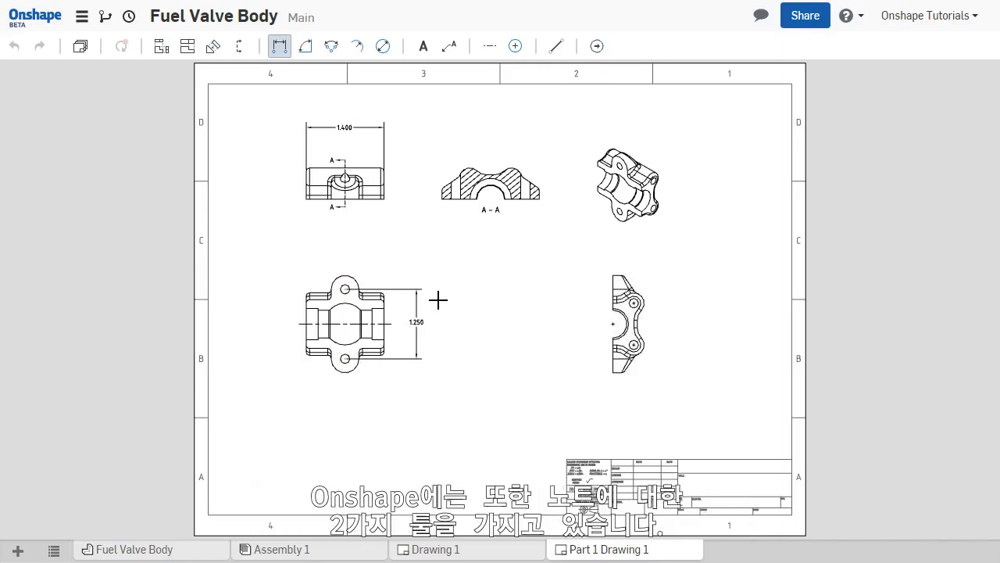
Step: Add a 'FUEL VALVE BODY' note inside the title block
click(424, 45)
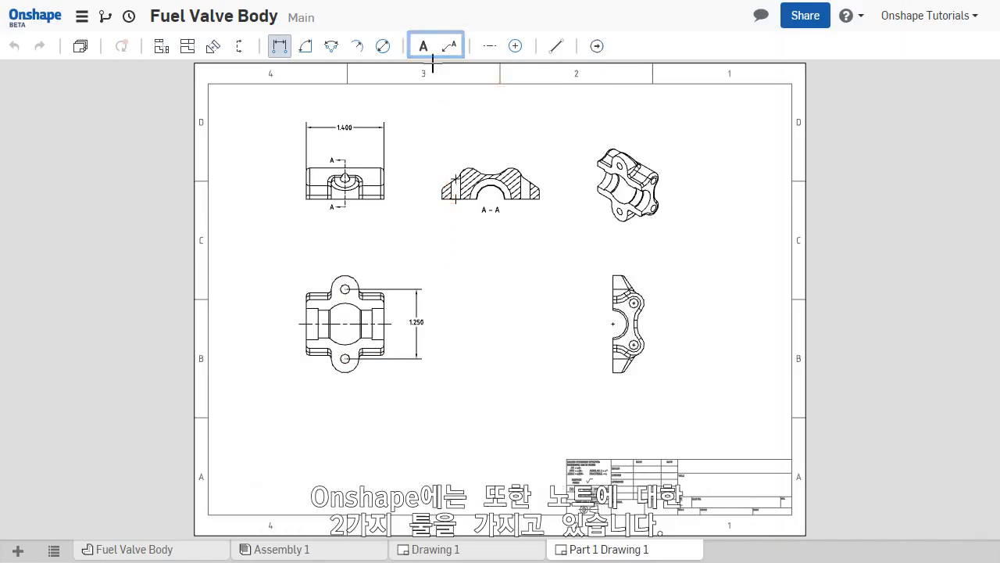
click(423, 46)
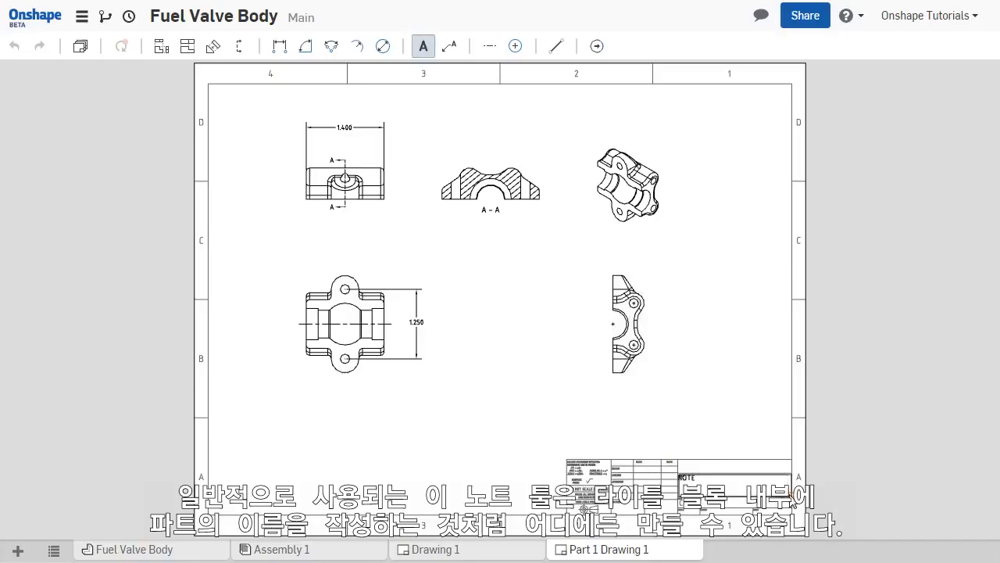
text(FUEL VAL)
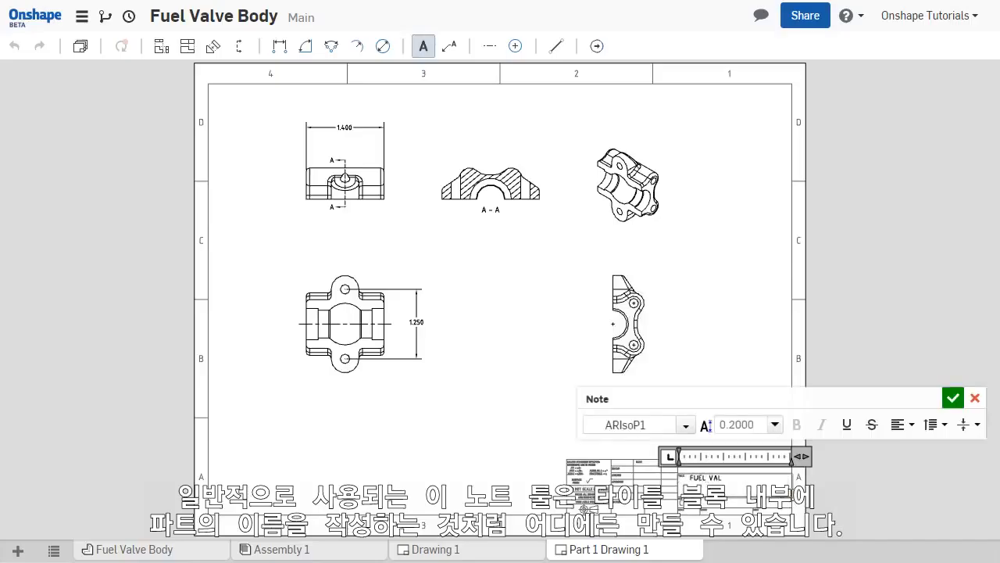
click(953, 397)
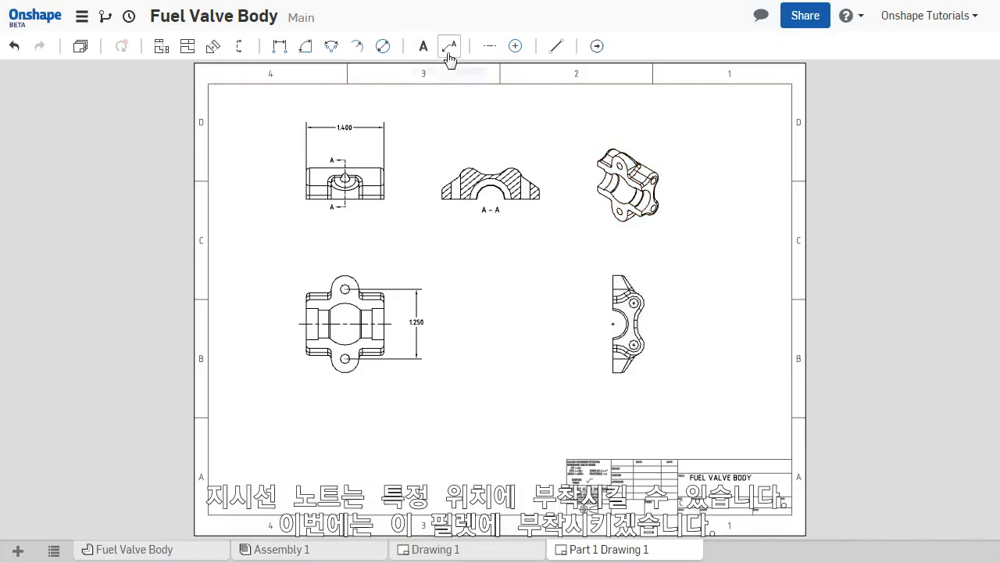
mouse_move(449, 47)
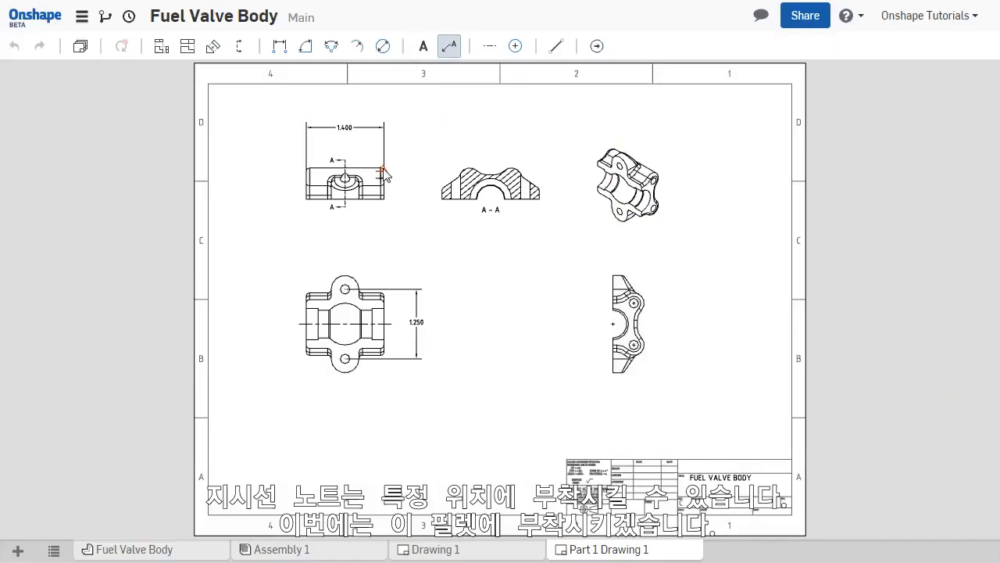
Step: Attach an R0.06 leader note to the top view's rounded corner
click(383, 170)
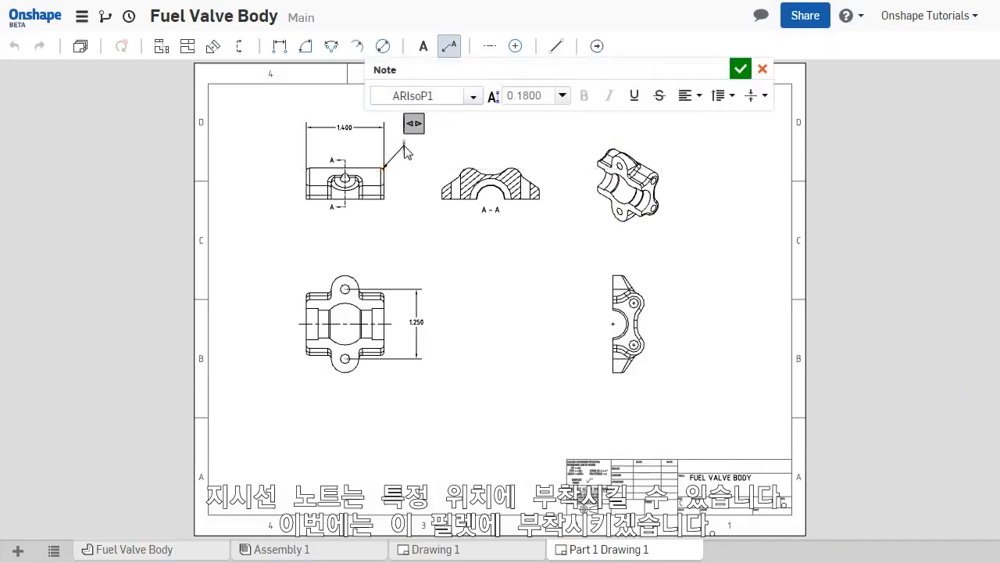
click(740, 69)
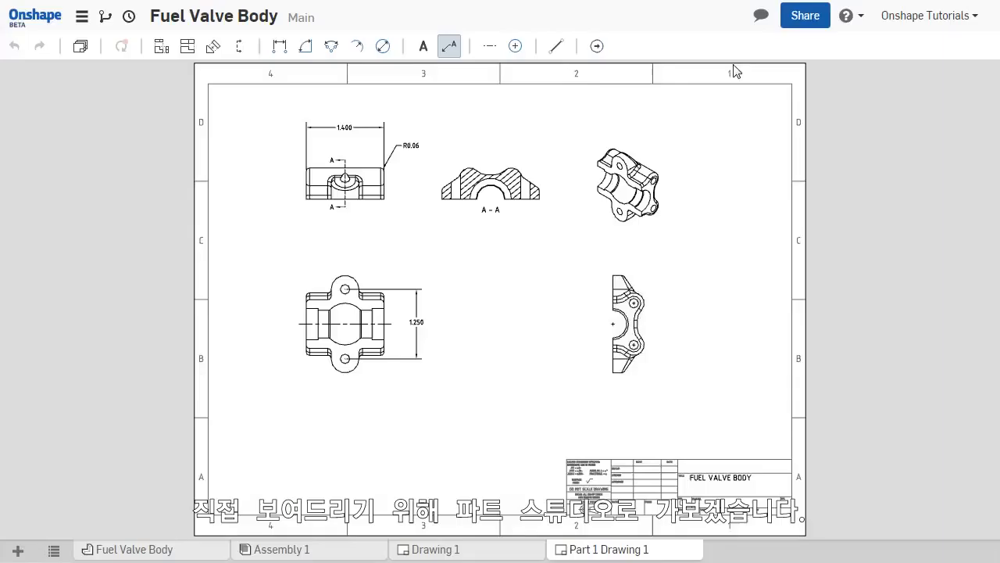
mouse_move(121, 549)
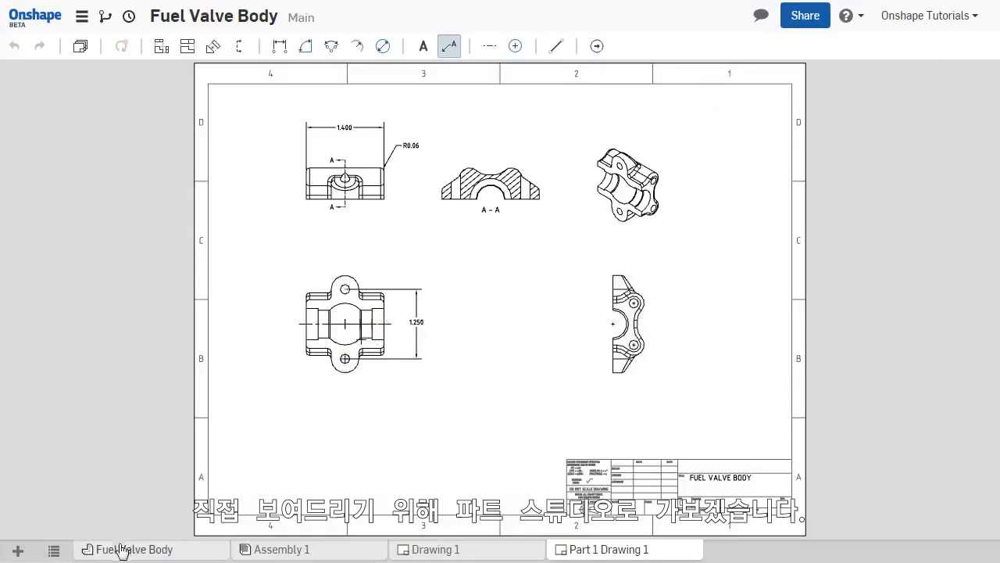
Step: Edit Extrude 1 in the Fuel Valve Body Part Studio, change its depth, and accept
click(132, 548)
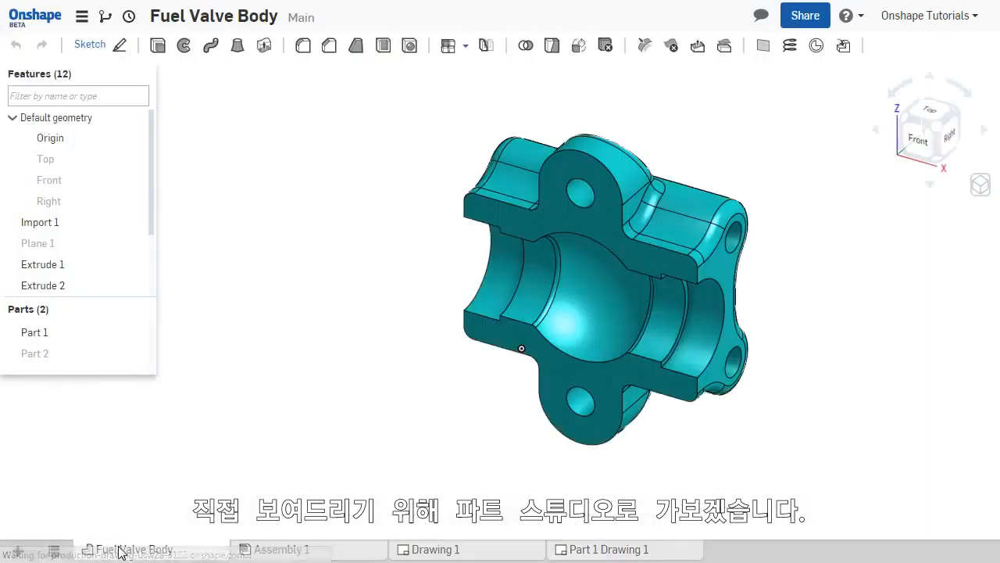
right_click(43, 264)
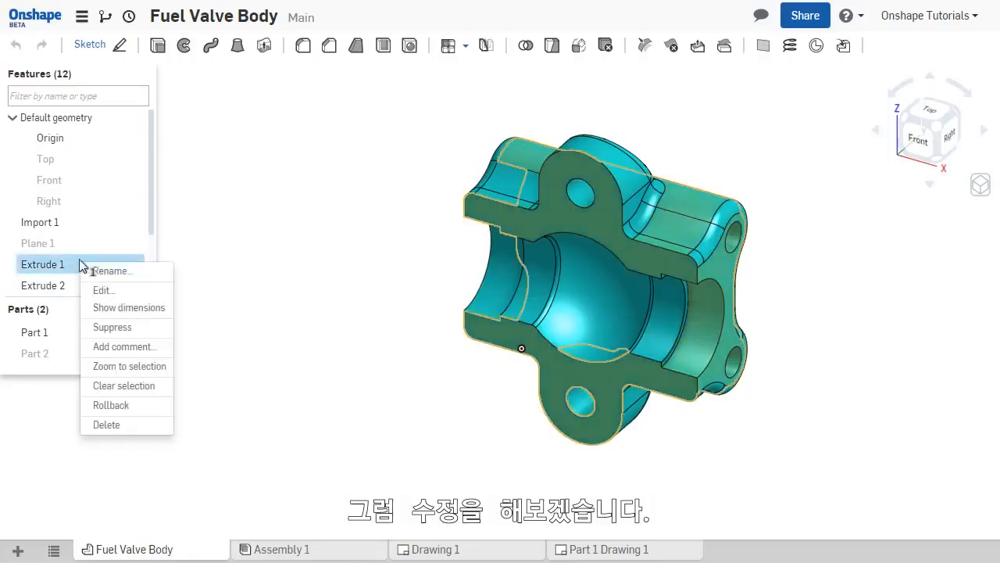
click(104, 290)
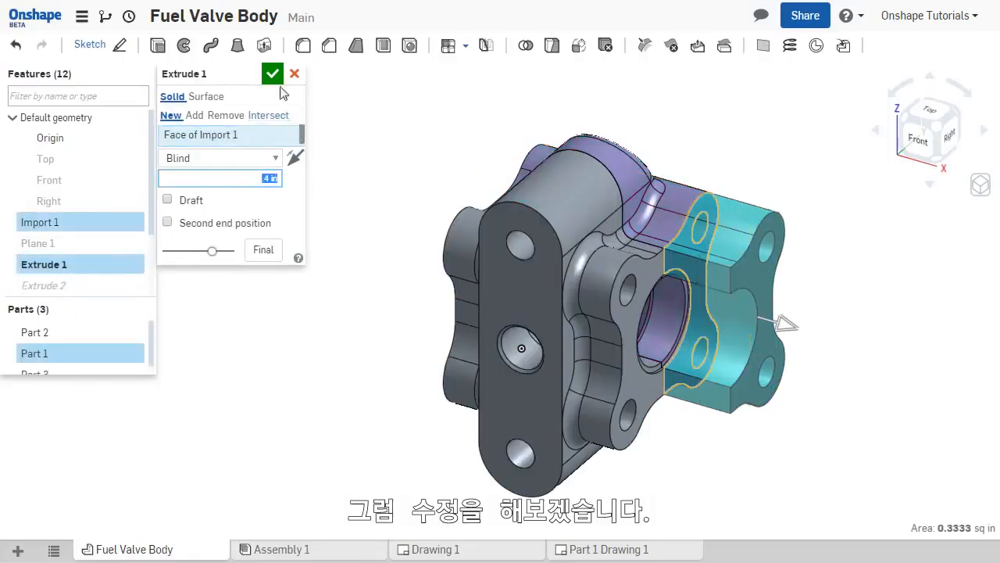
click(272, 74)
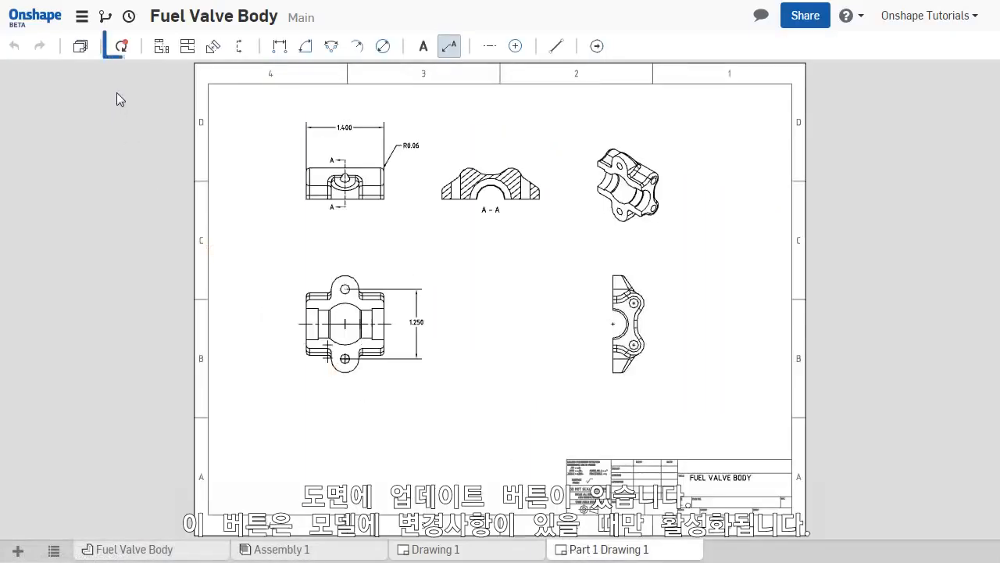
Step: Update the drawing from the model so the top view width reads 1.800 instead of 1.400
click(118, 45)
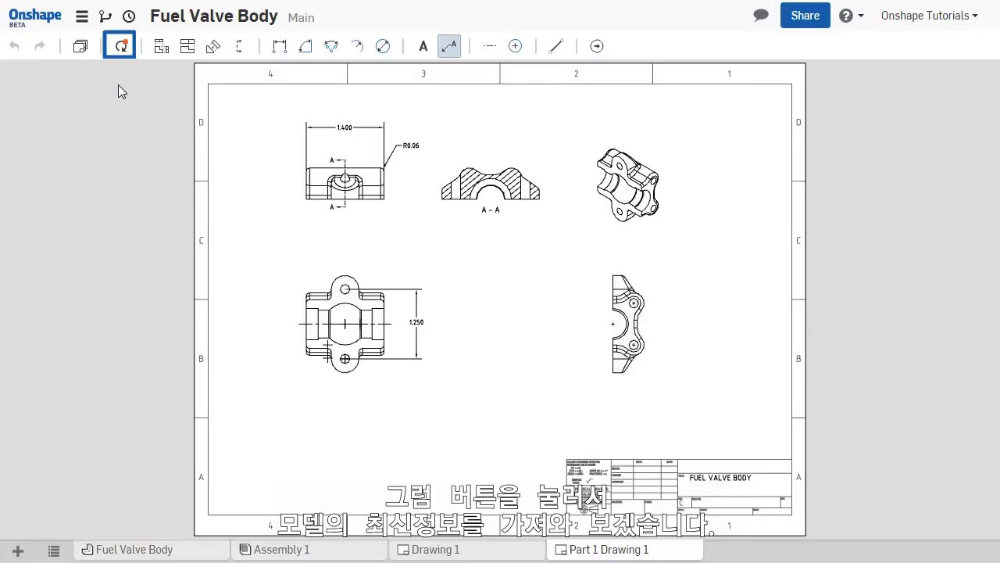
click(121, 45)
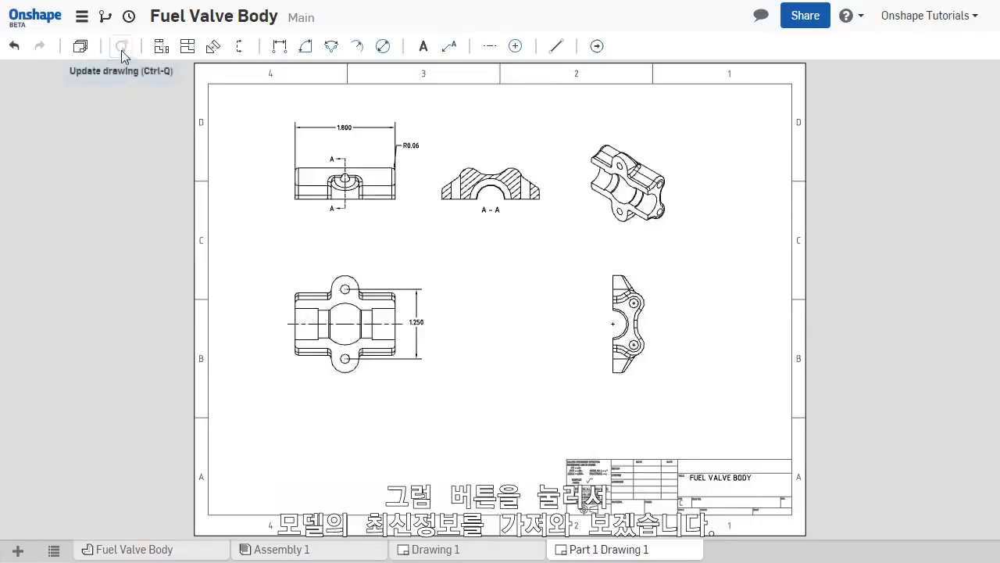
click(121, 46)
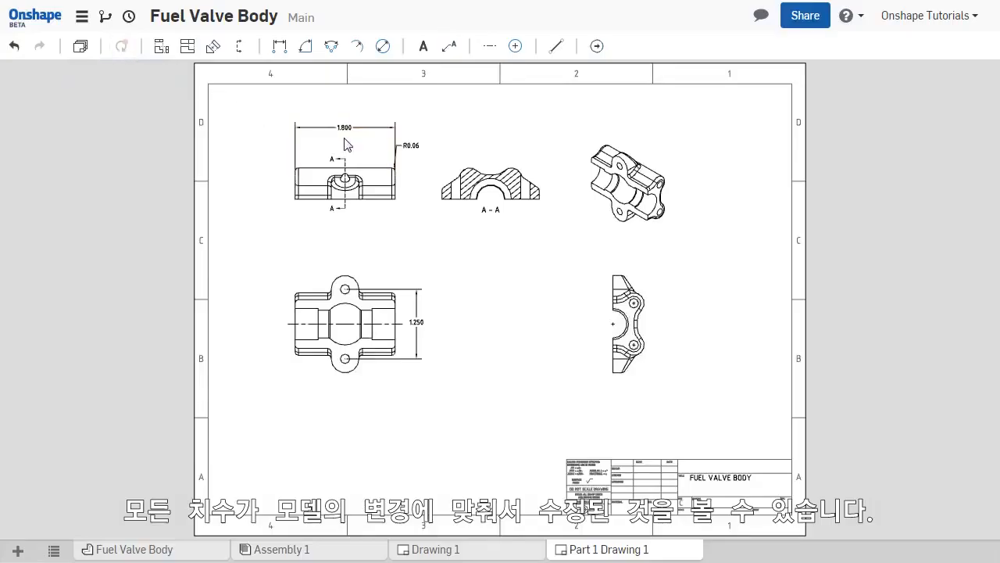
click(79, 45)
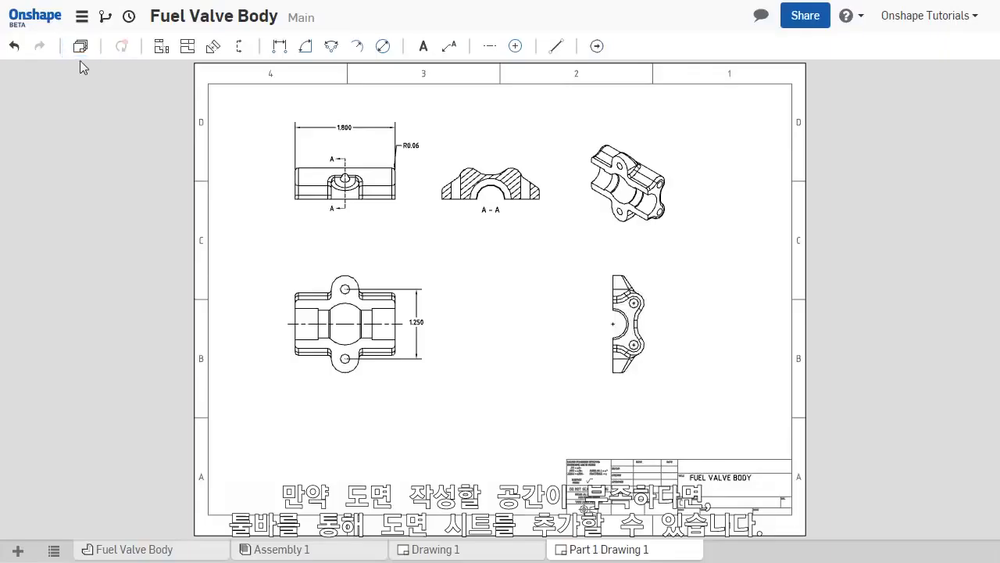
Step: Add a blank Sheet2 from the Sheets panel and switch back to Sheet1
click(81, 45)
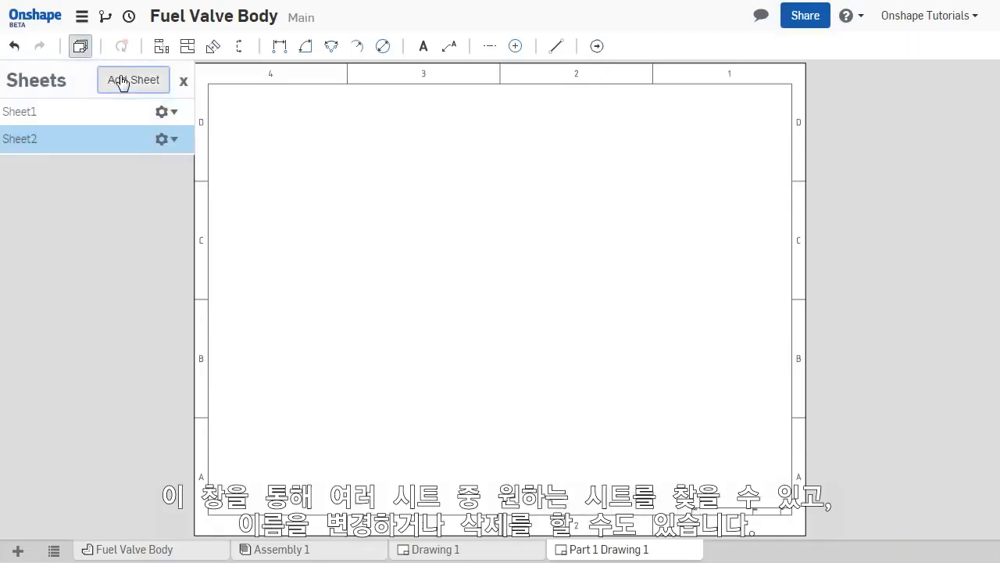
click(20, 111)
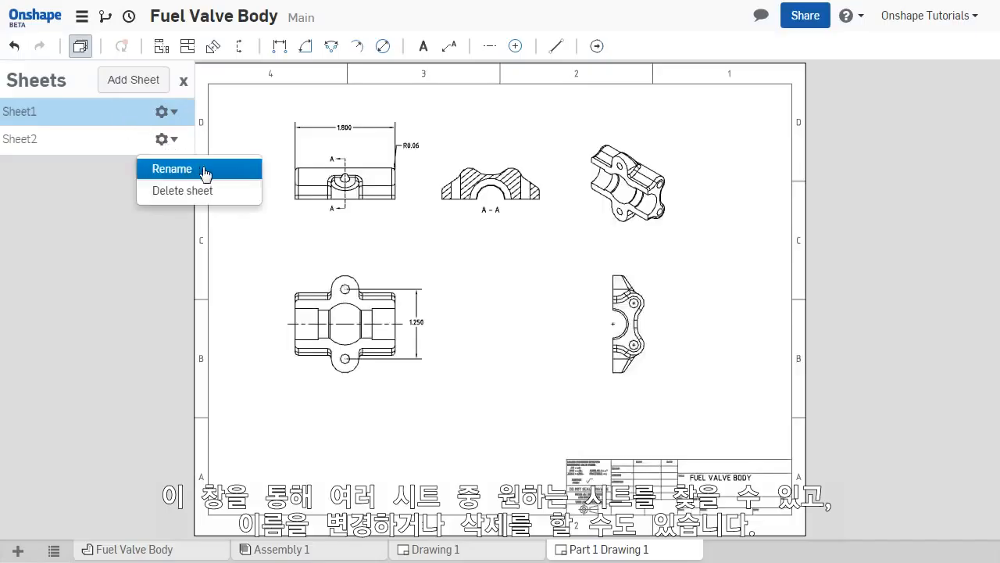
mouse_move(223, 190)
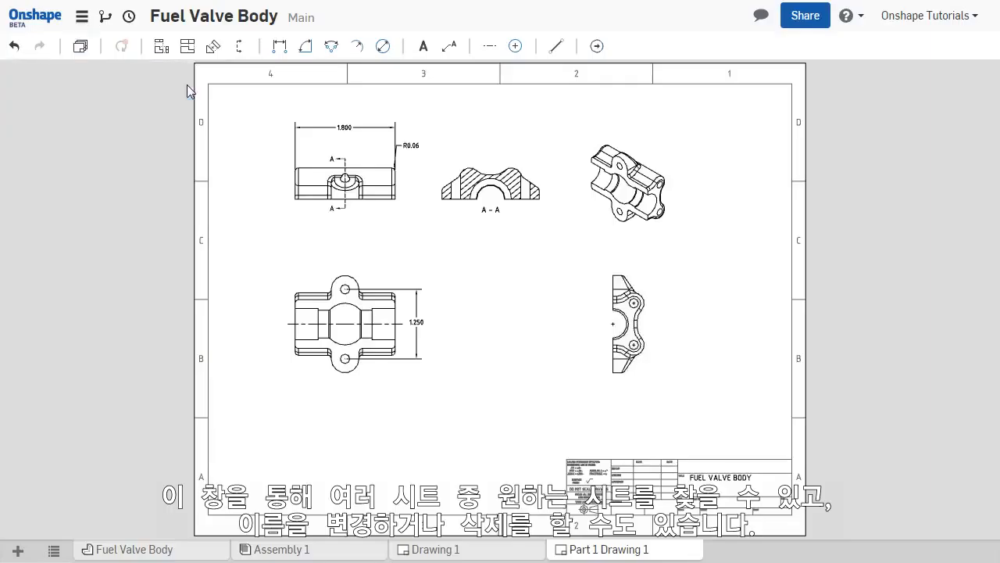
mouse_move(252, 121)
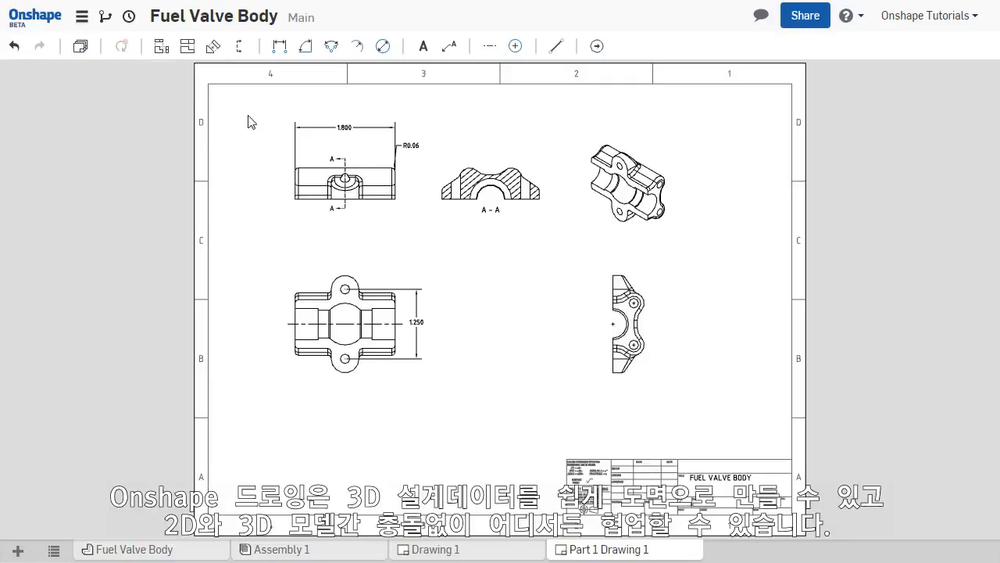